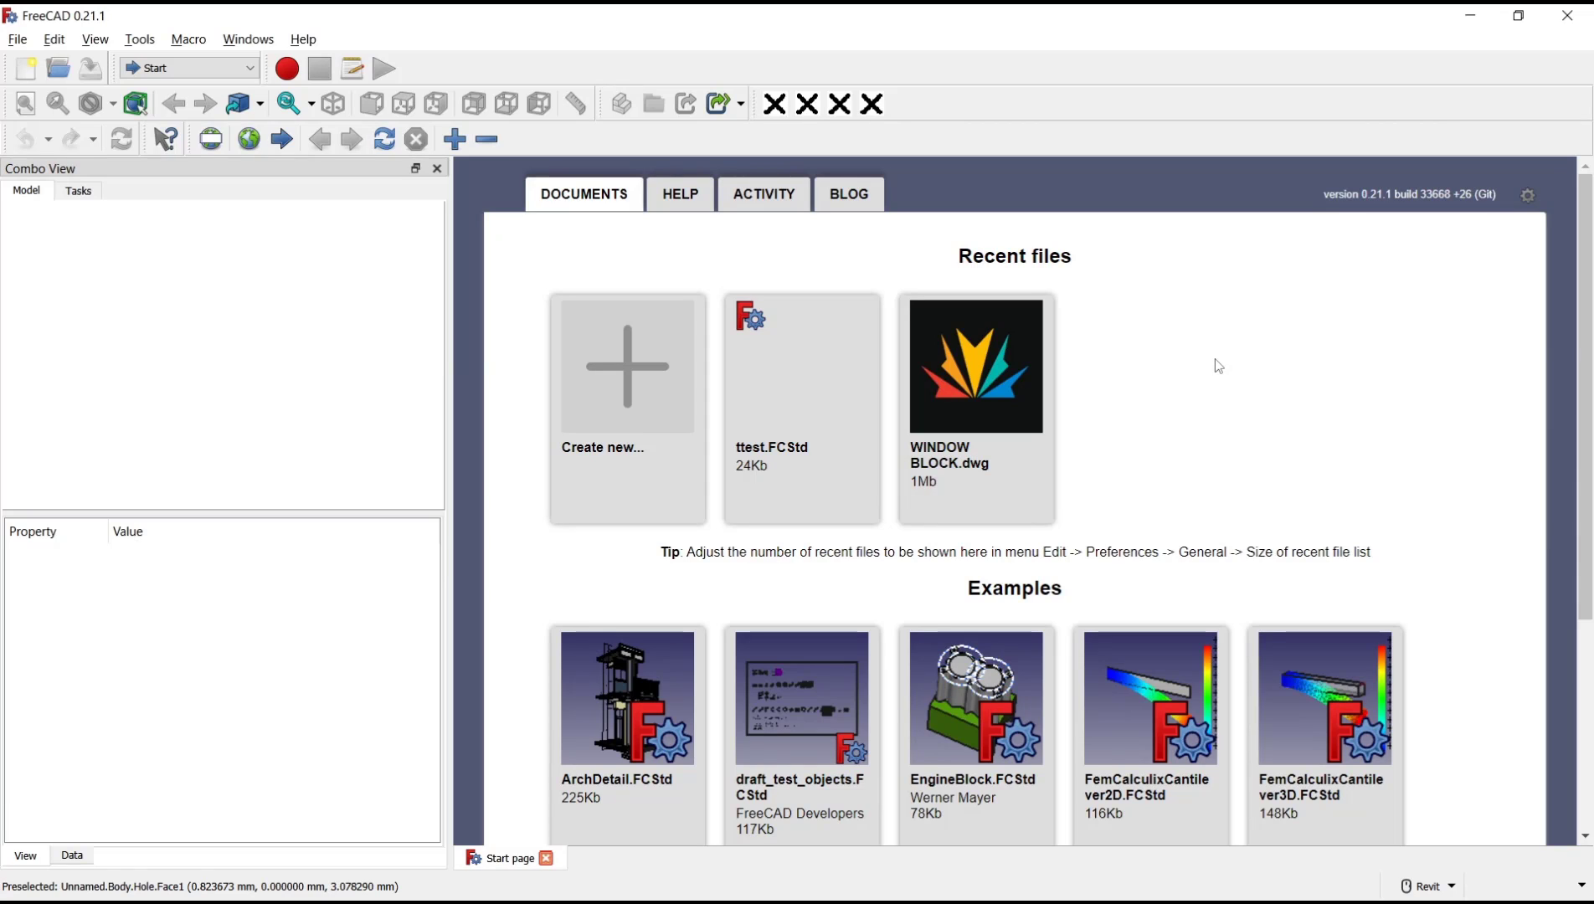
pyautogui.moveTo(1112, 298)
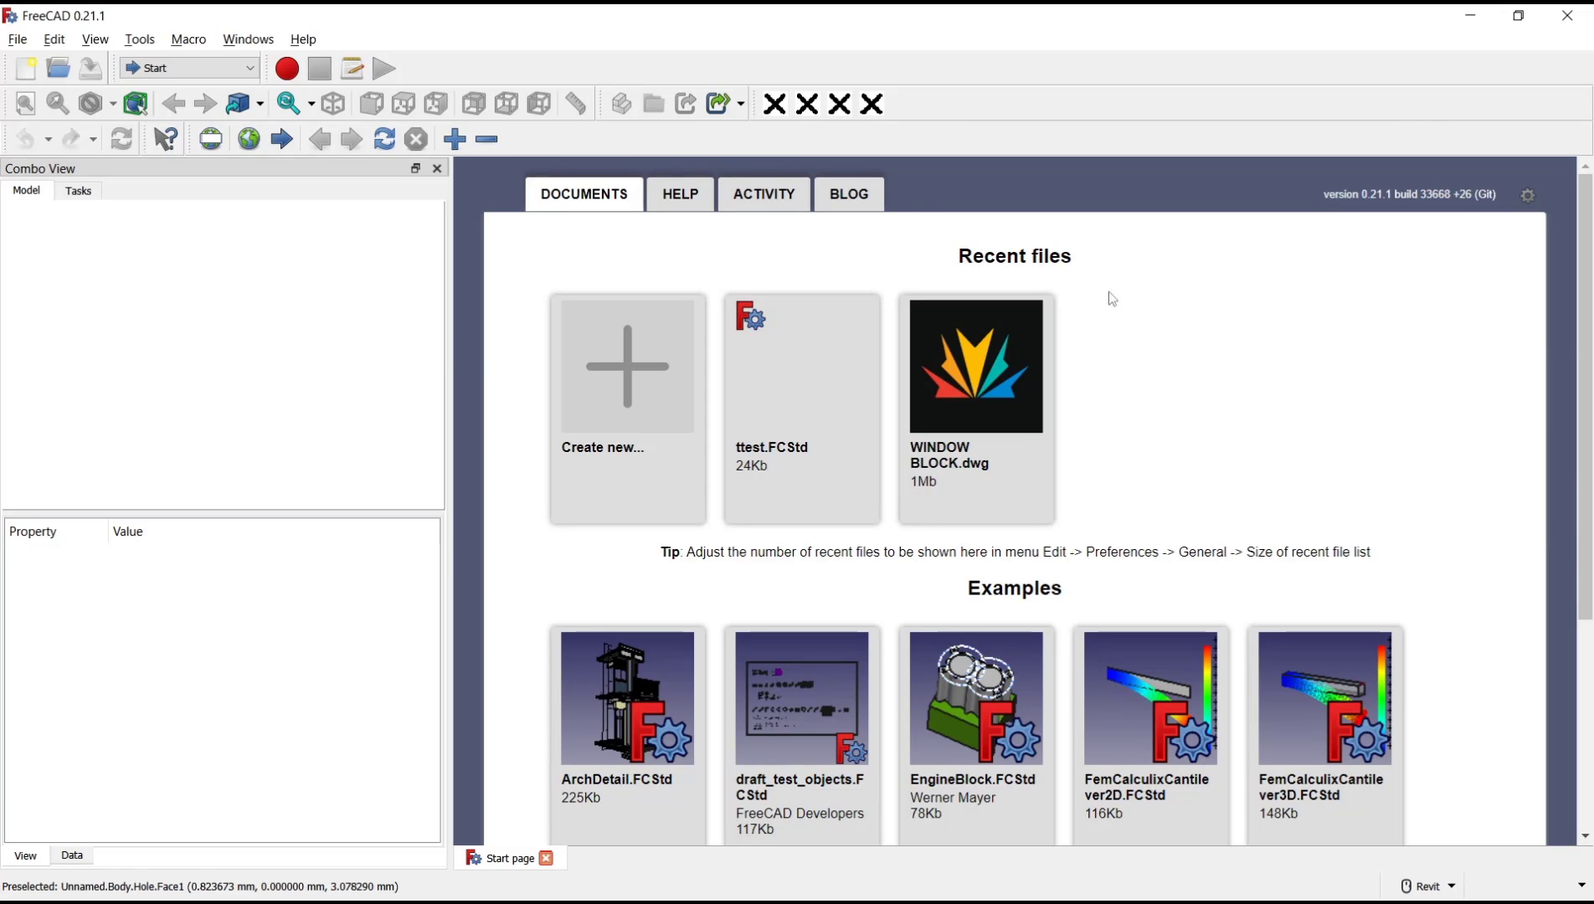
# Create a new empty document from the Start page
pyautogui.click(626, 367)
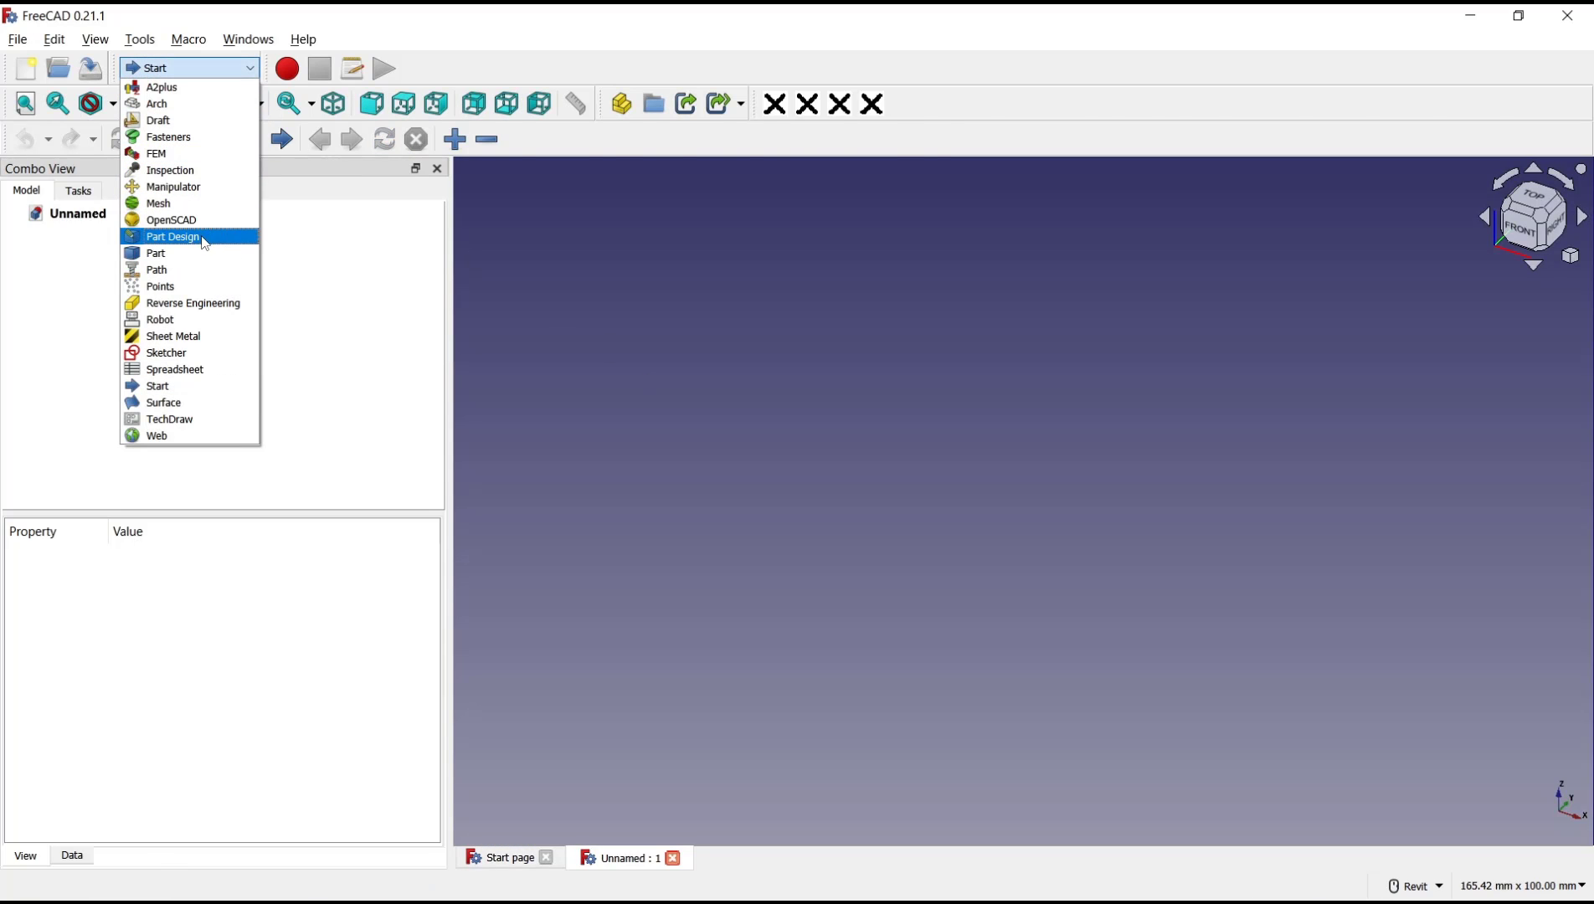
# Sketch a rectangle on the XY plane in Part Design and pad it into a 10 mm block
pyautogui.click(173, 236)
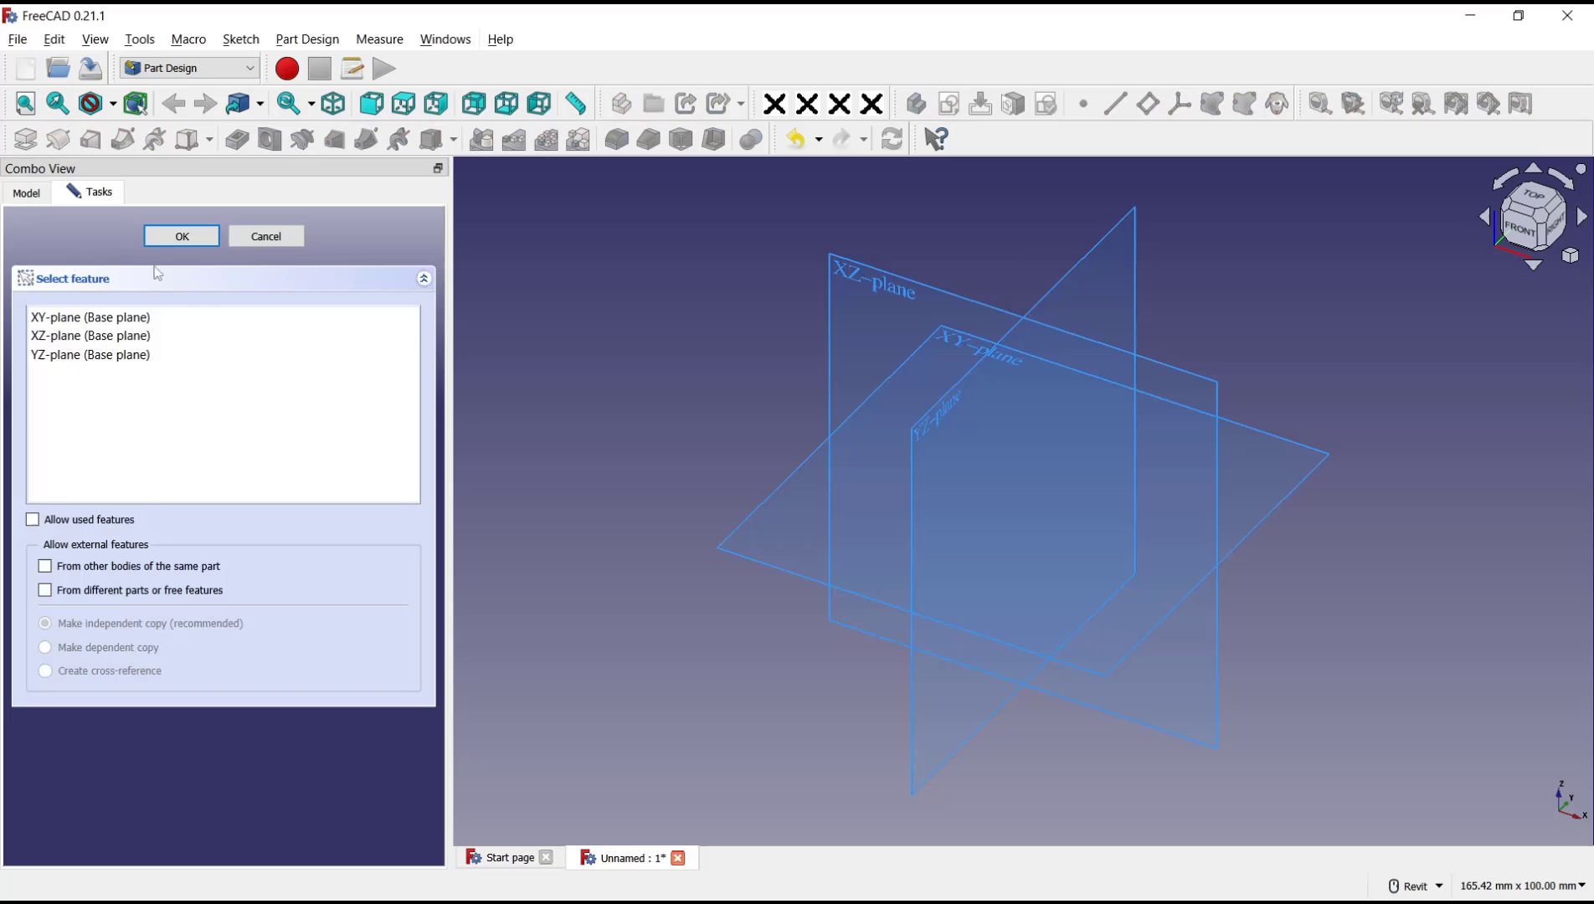
pyautogui.click(181, 236)
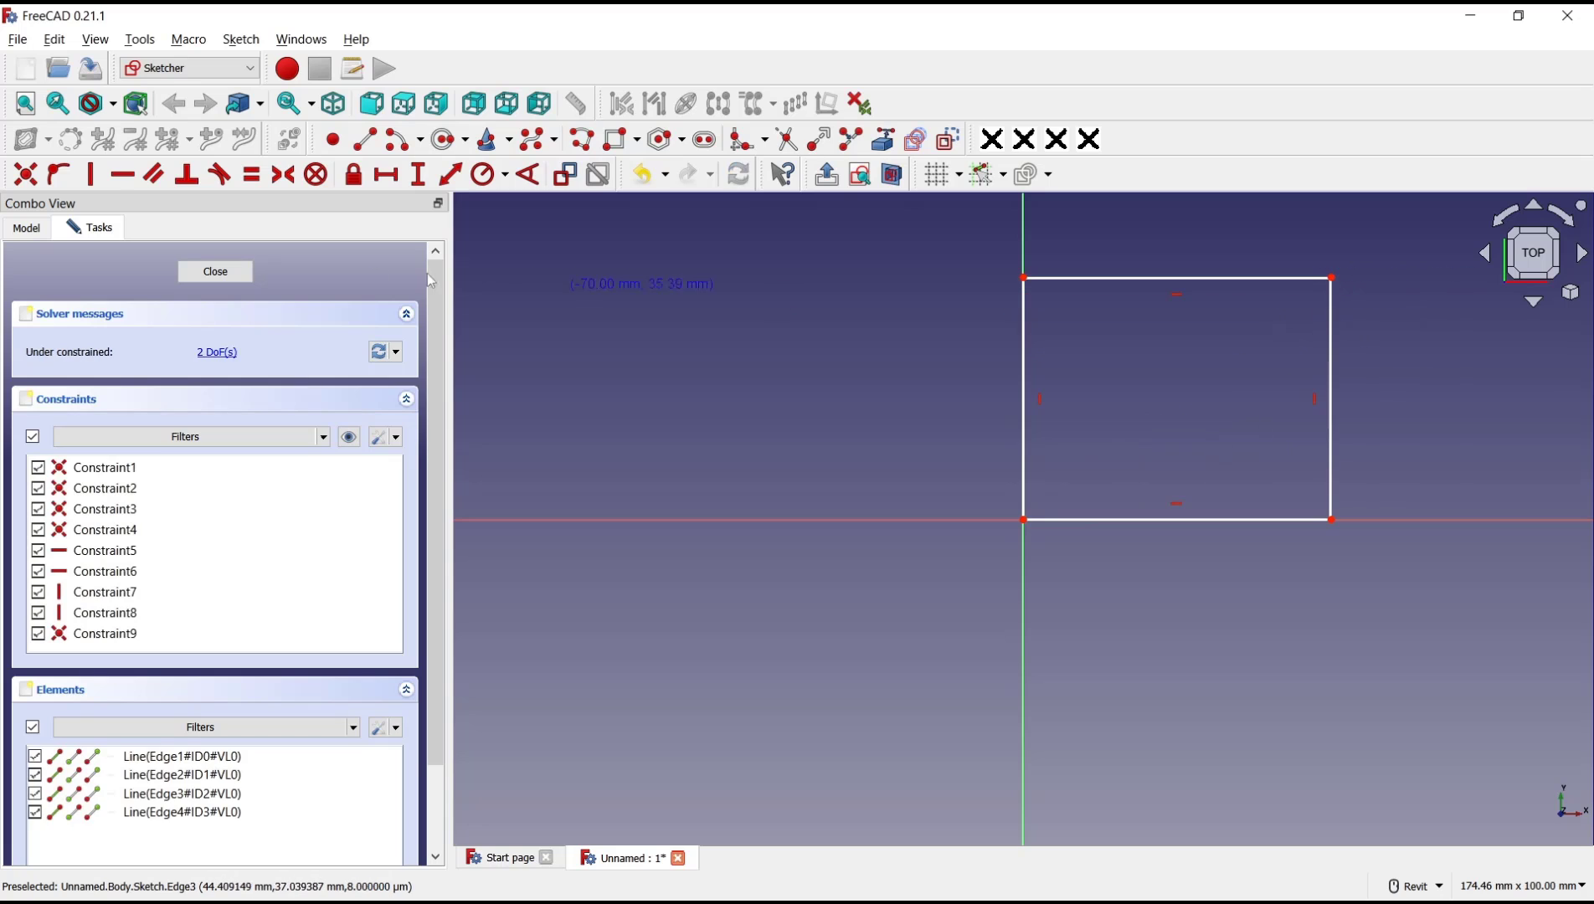
pyautogui.click(215, 271)
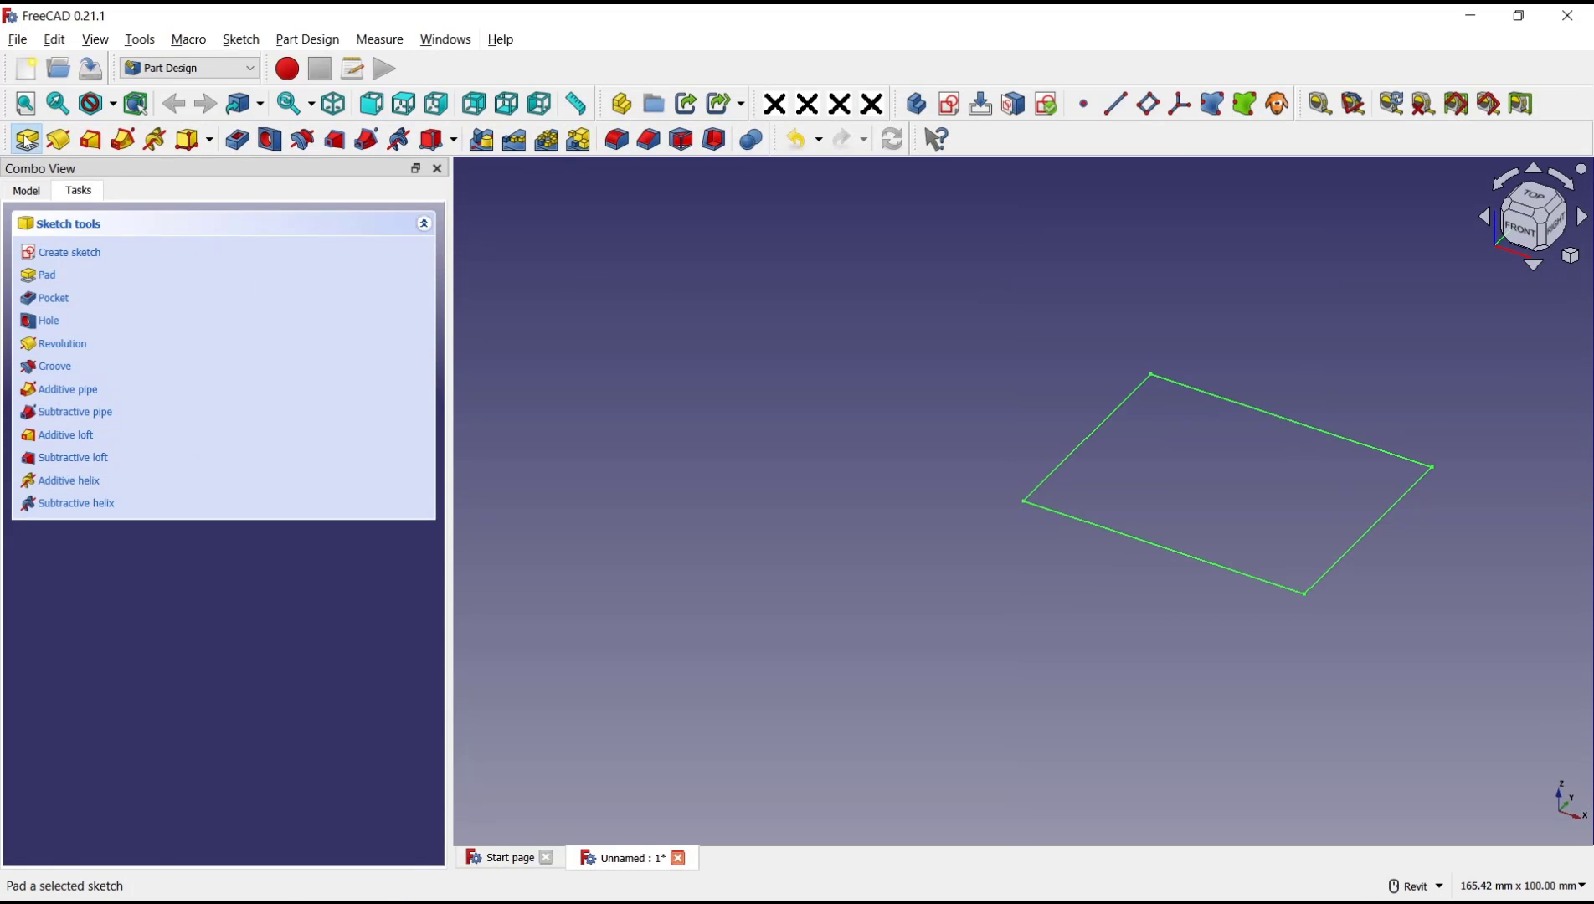
pyautogui.click(45, 274)
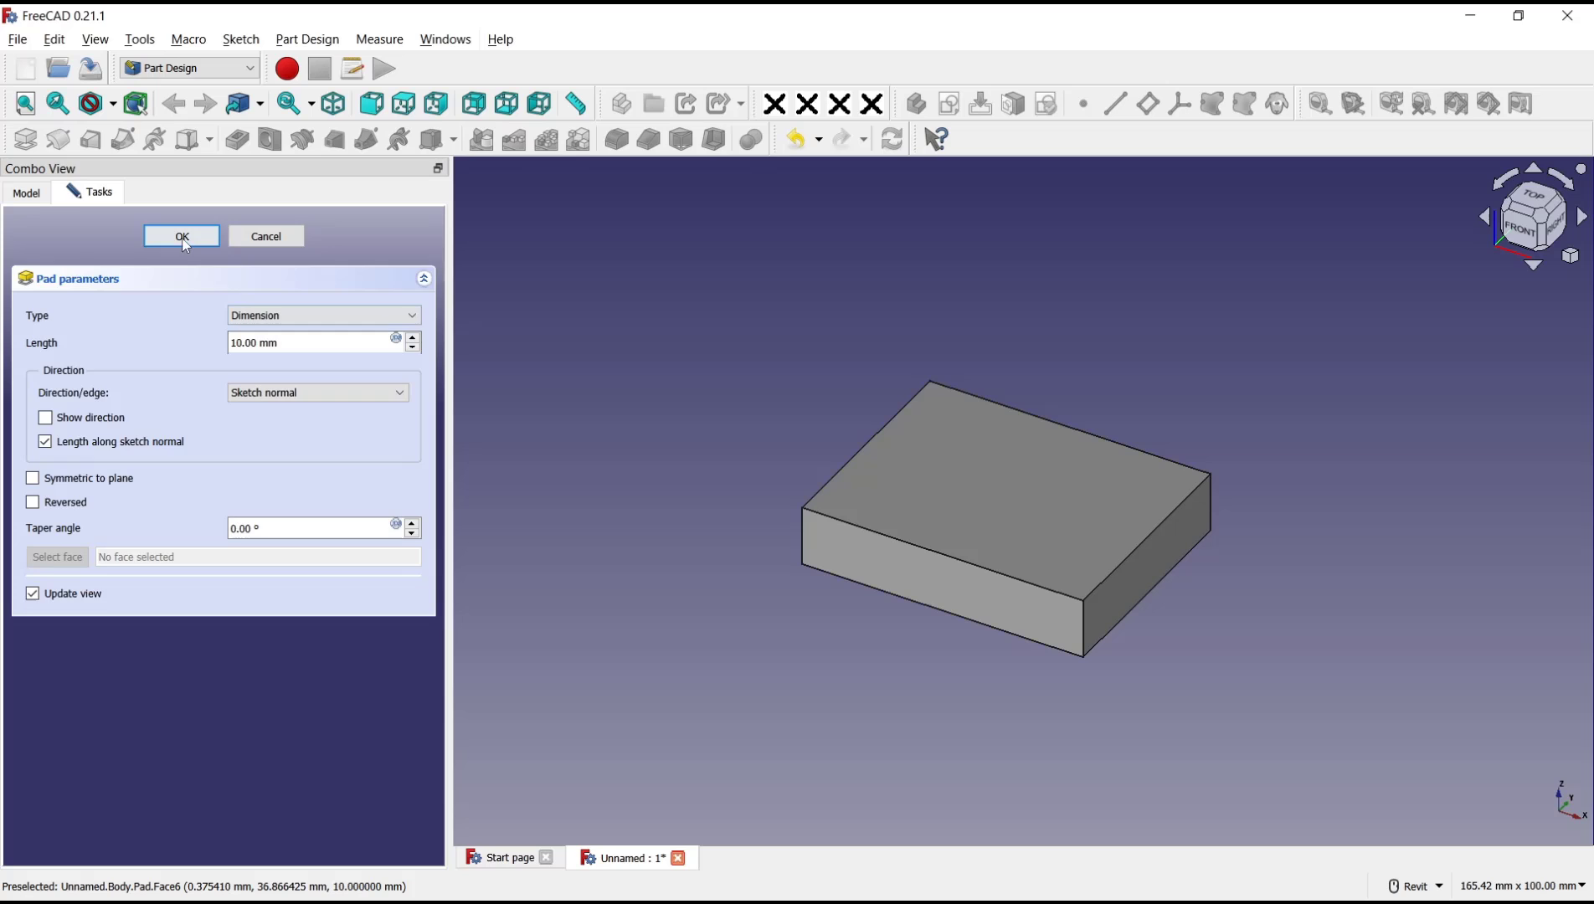
pyautogui.click(181, 236)
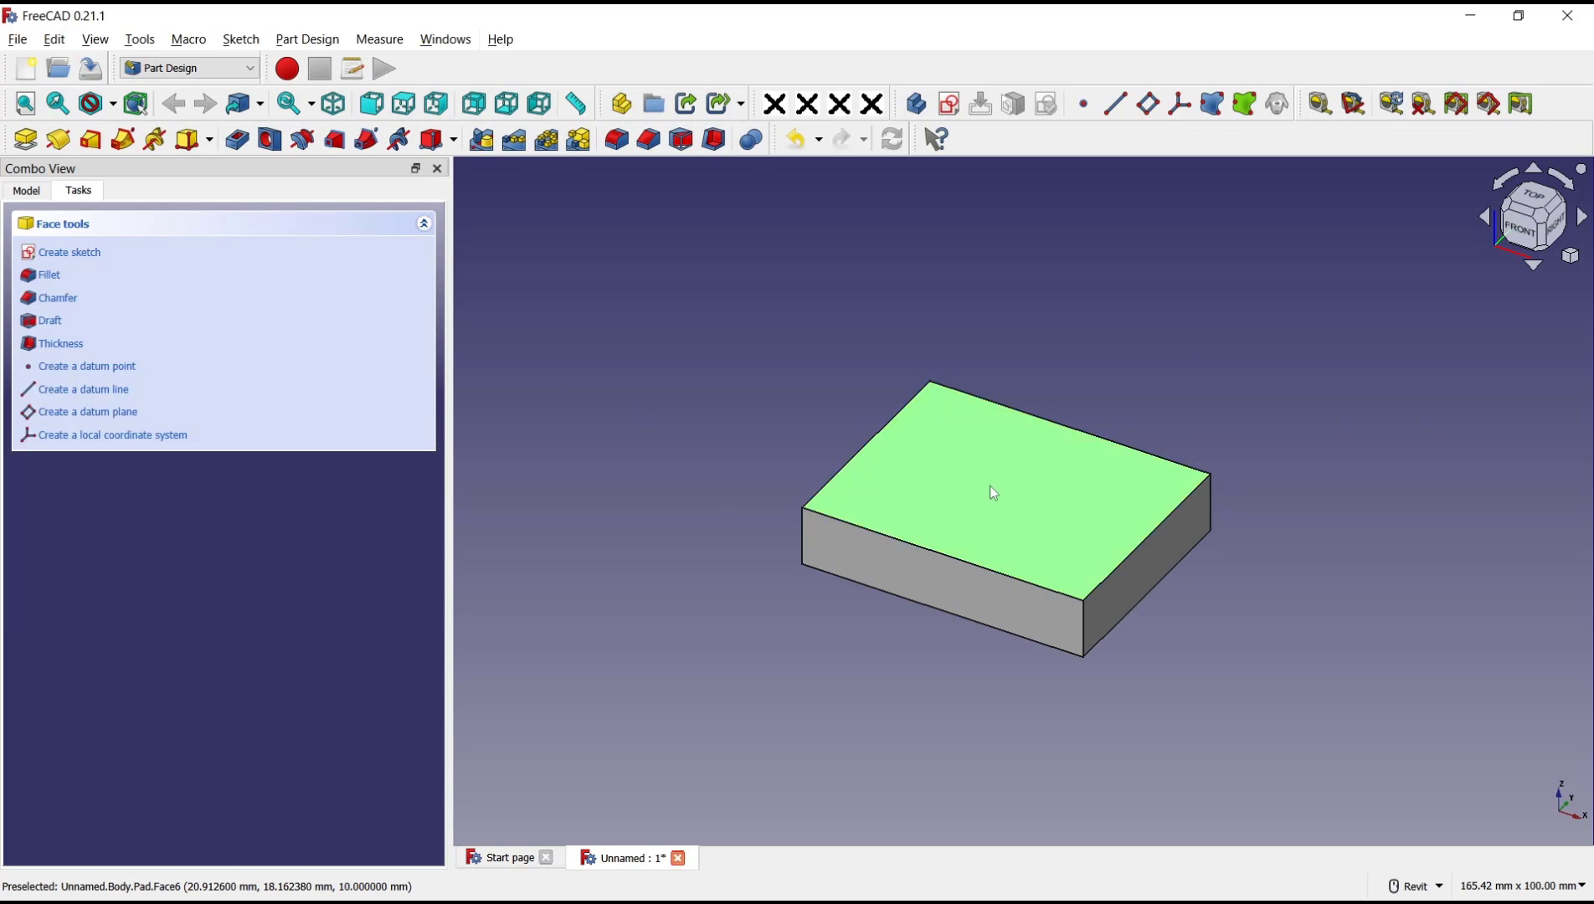
# Sketch a single small circle on the block's top face marking the hole position
pyautogui.click(69, 251)
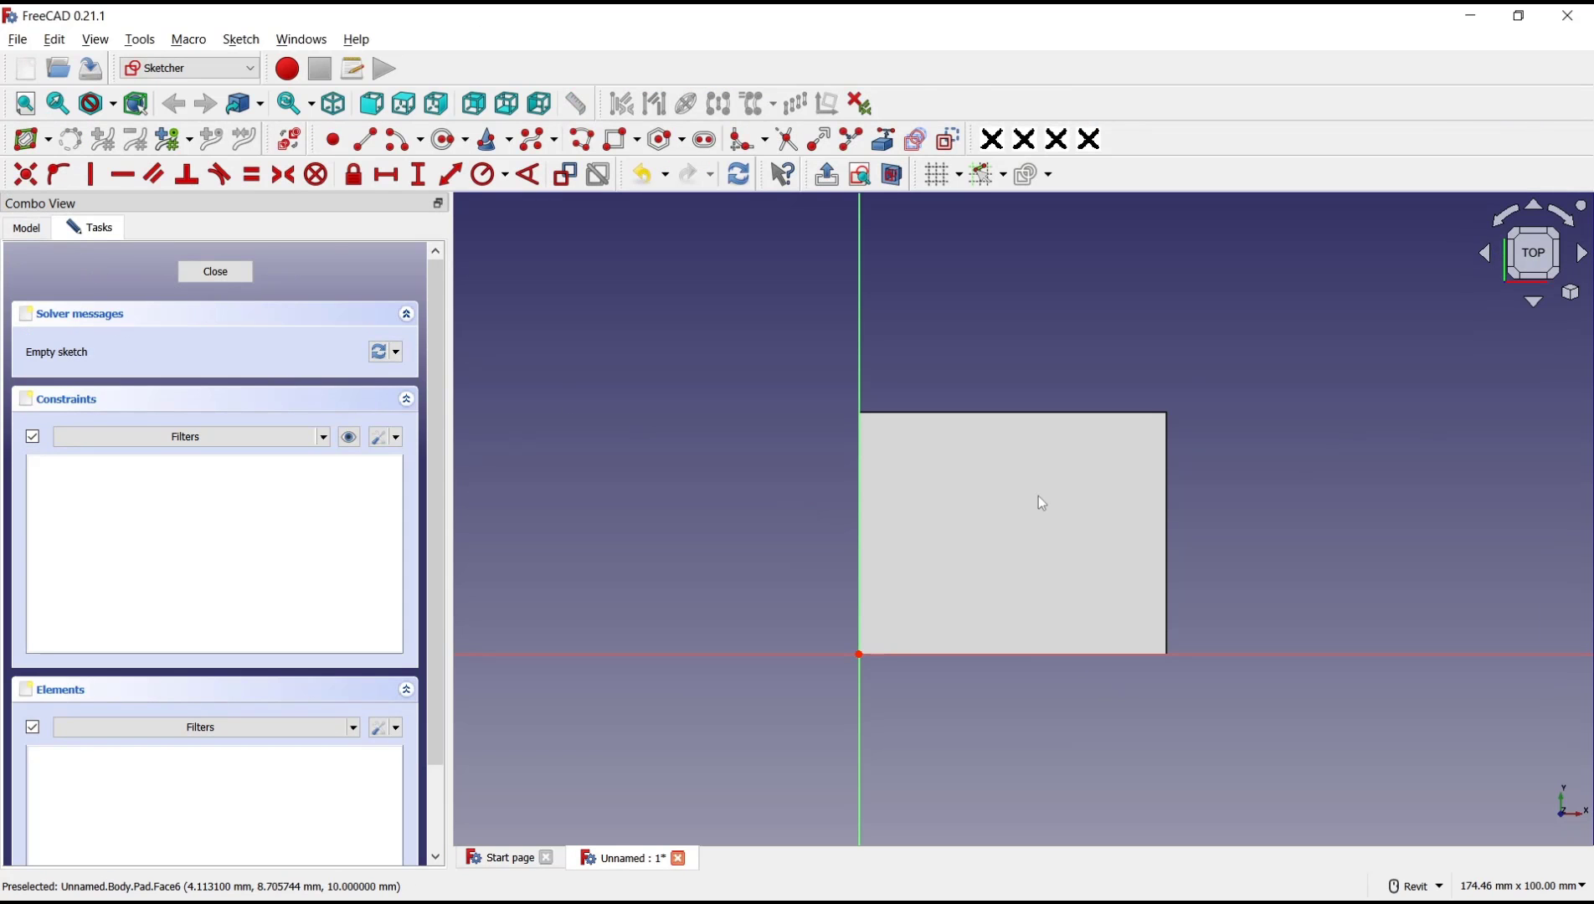
pyautogui.click(442, 139)
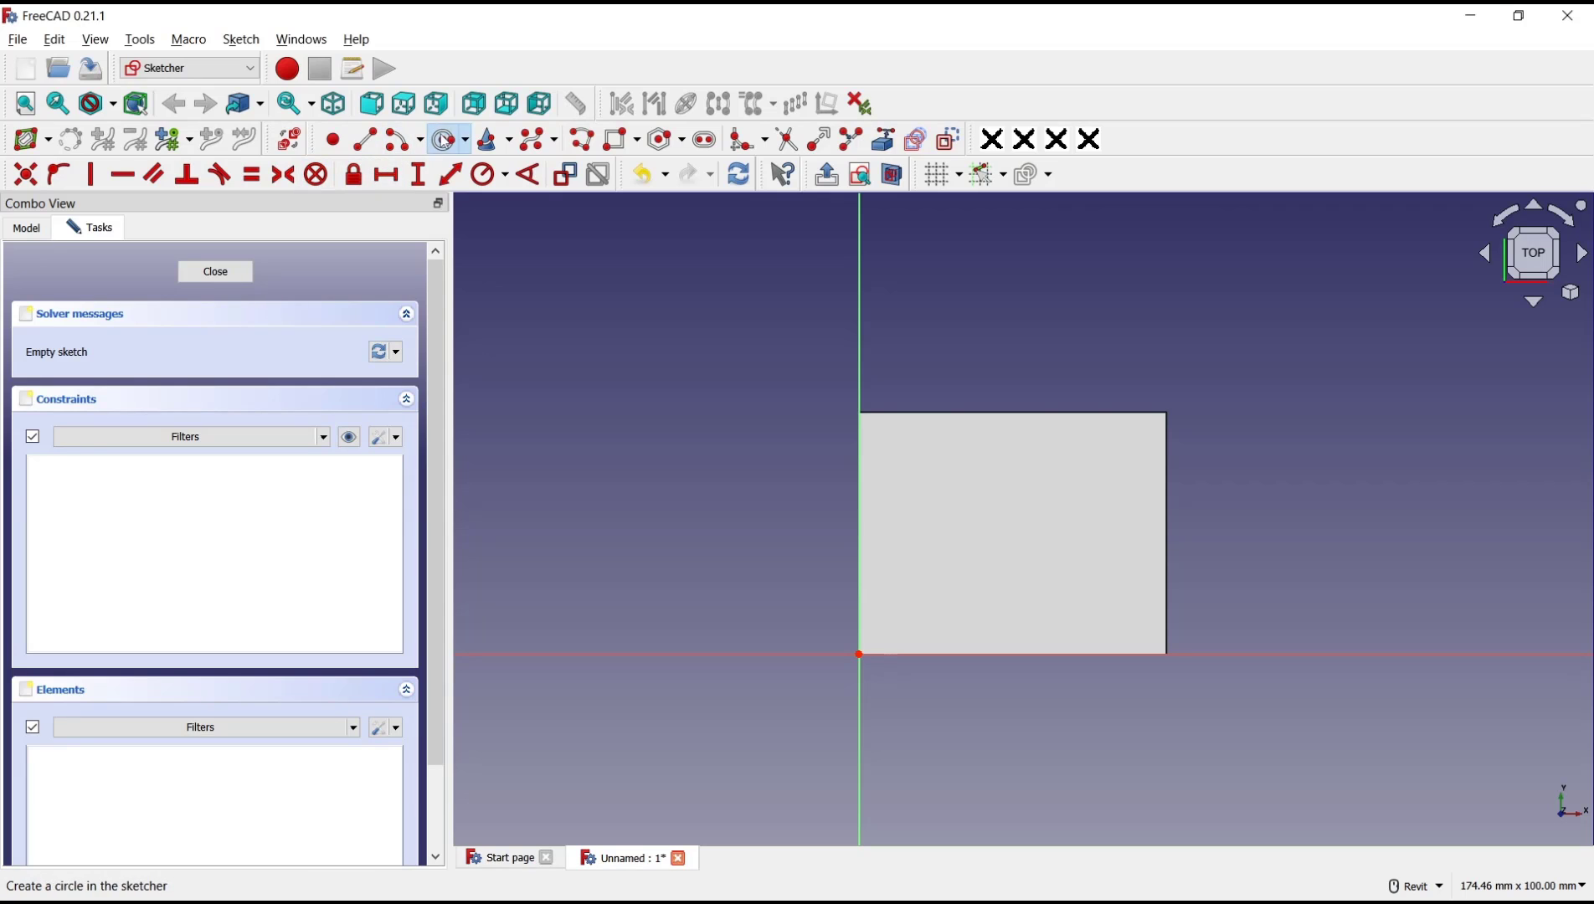
pyautogui.click(923, 481)
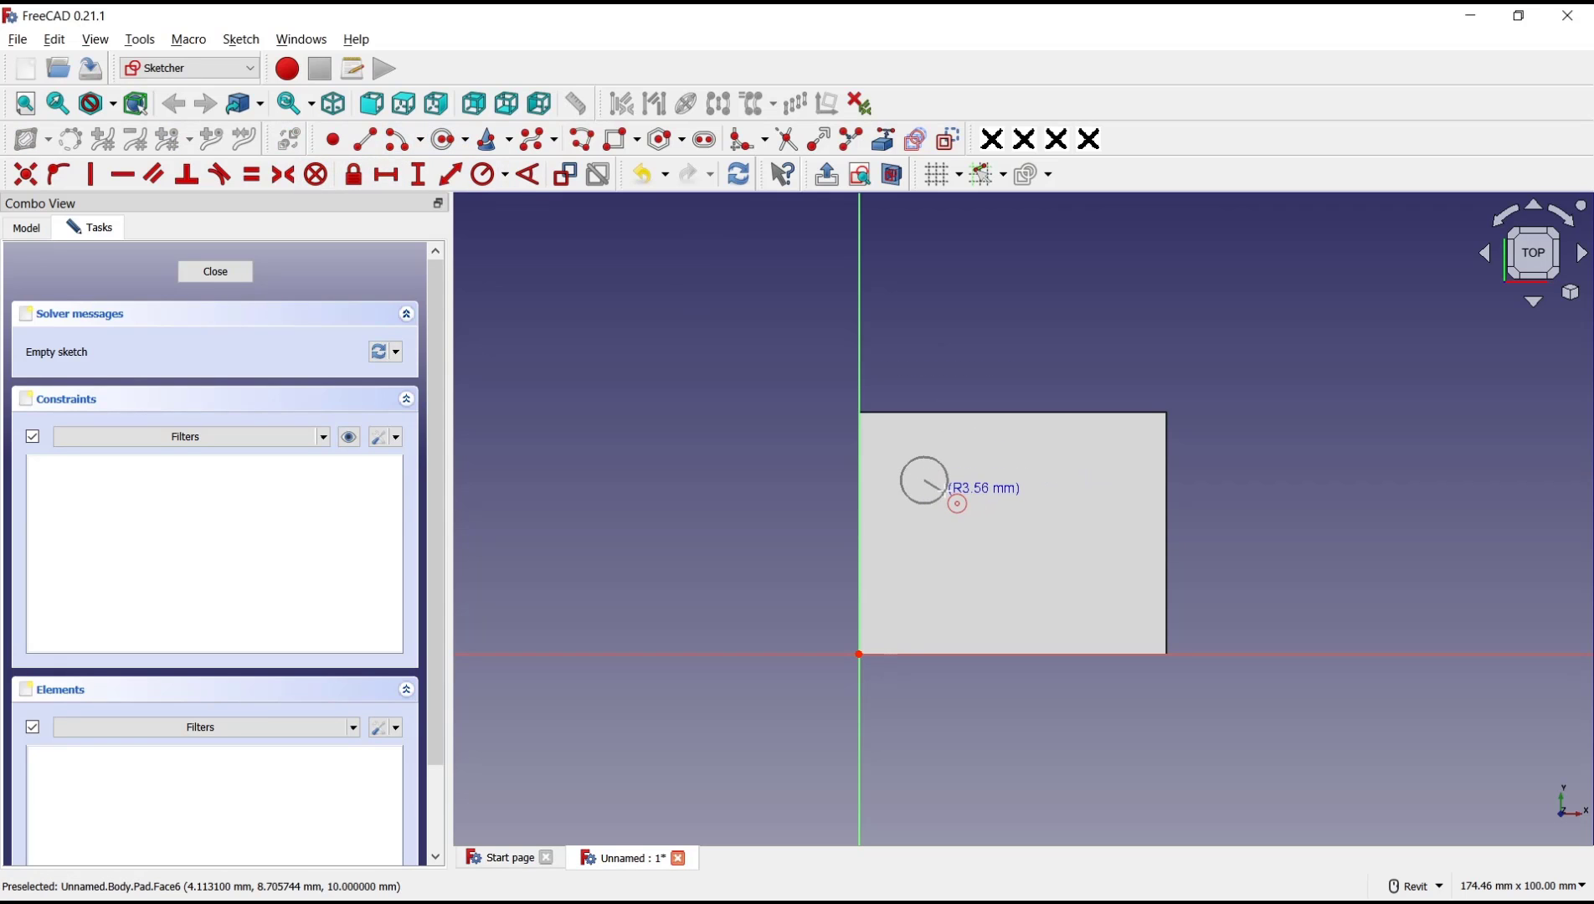
pyautogui.click(214, 271)
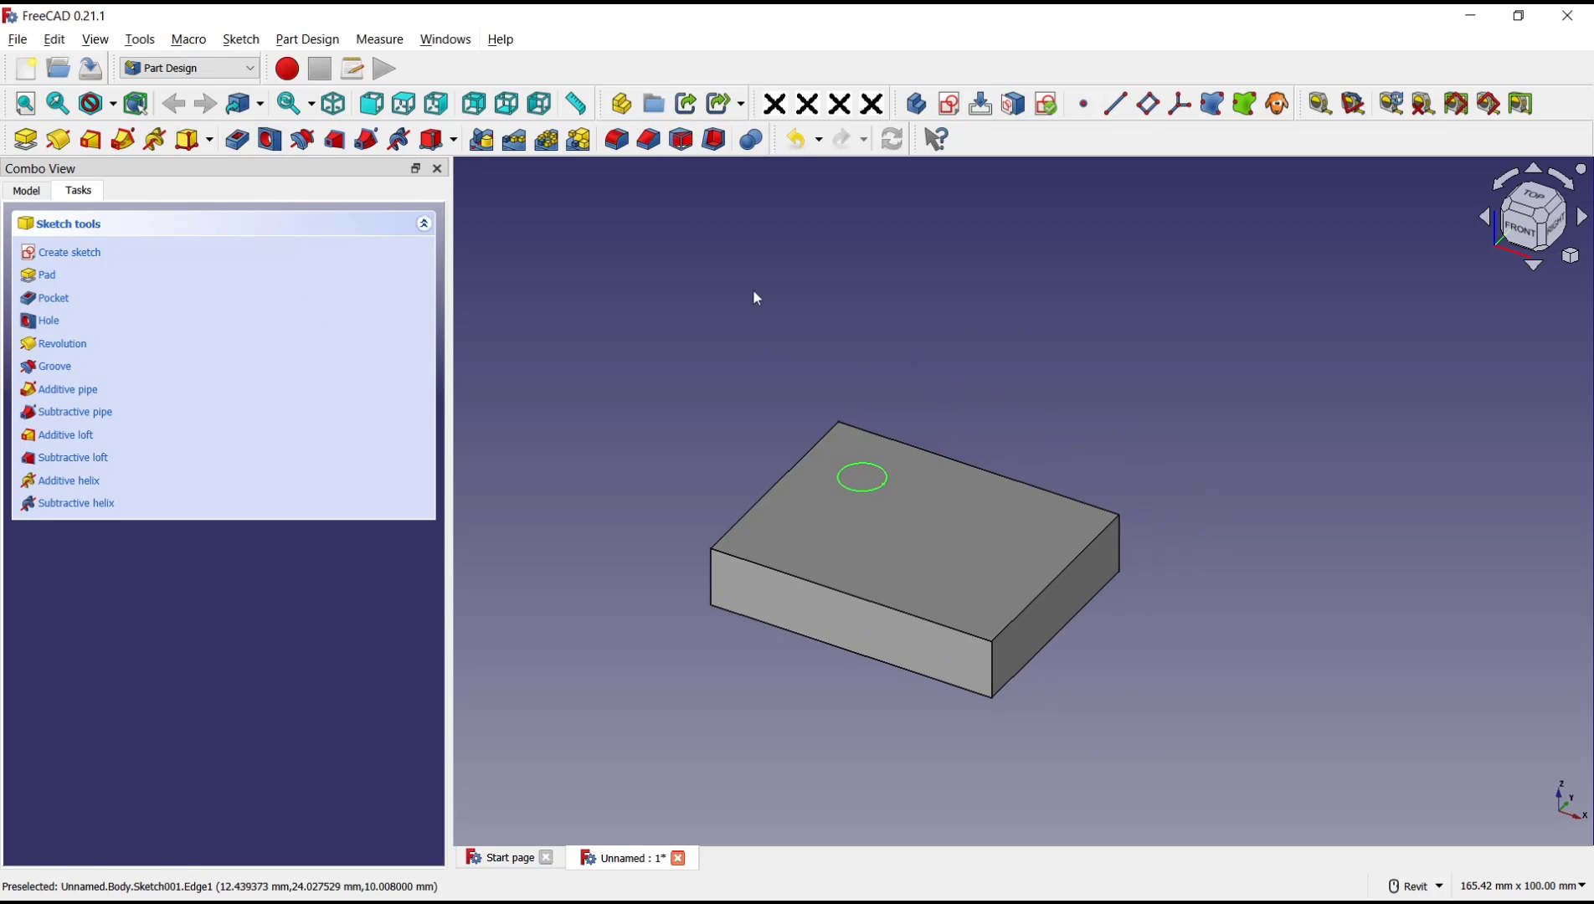
pyautogui.moveTo(271, 139)
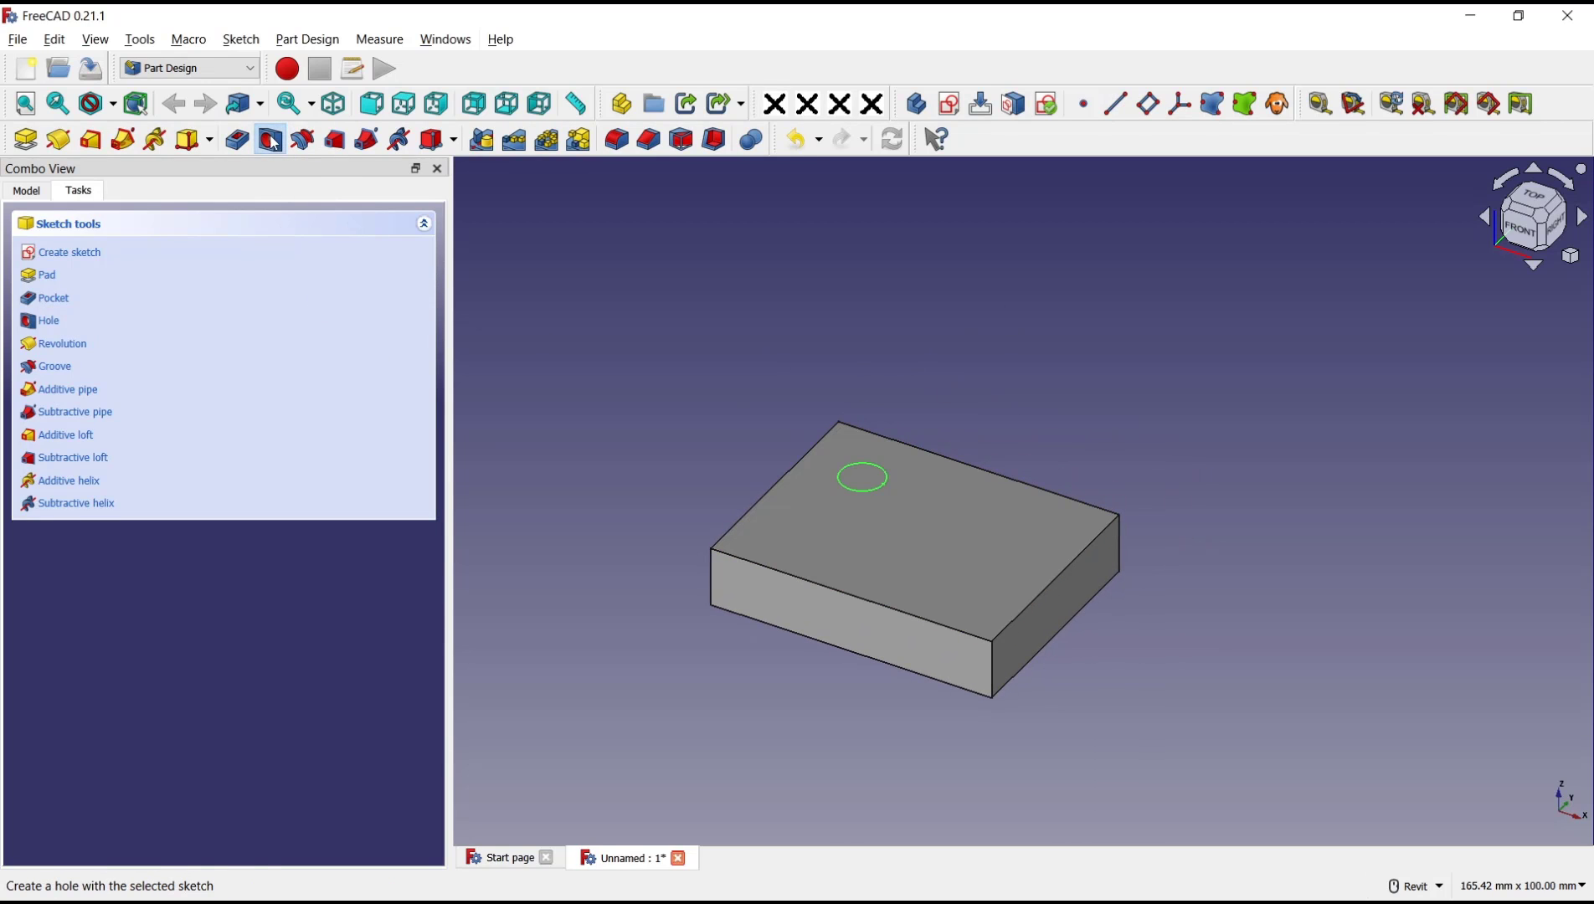
# Make a Hole from the circle with ISO metric regular profile, Threaded and Model Thread enabled
pyautogui.click(48, 320)
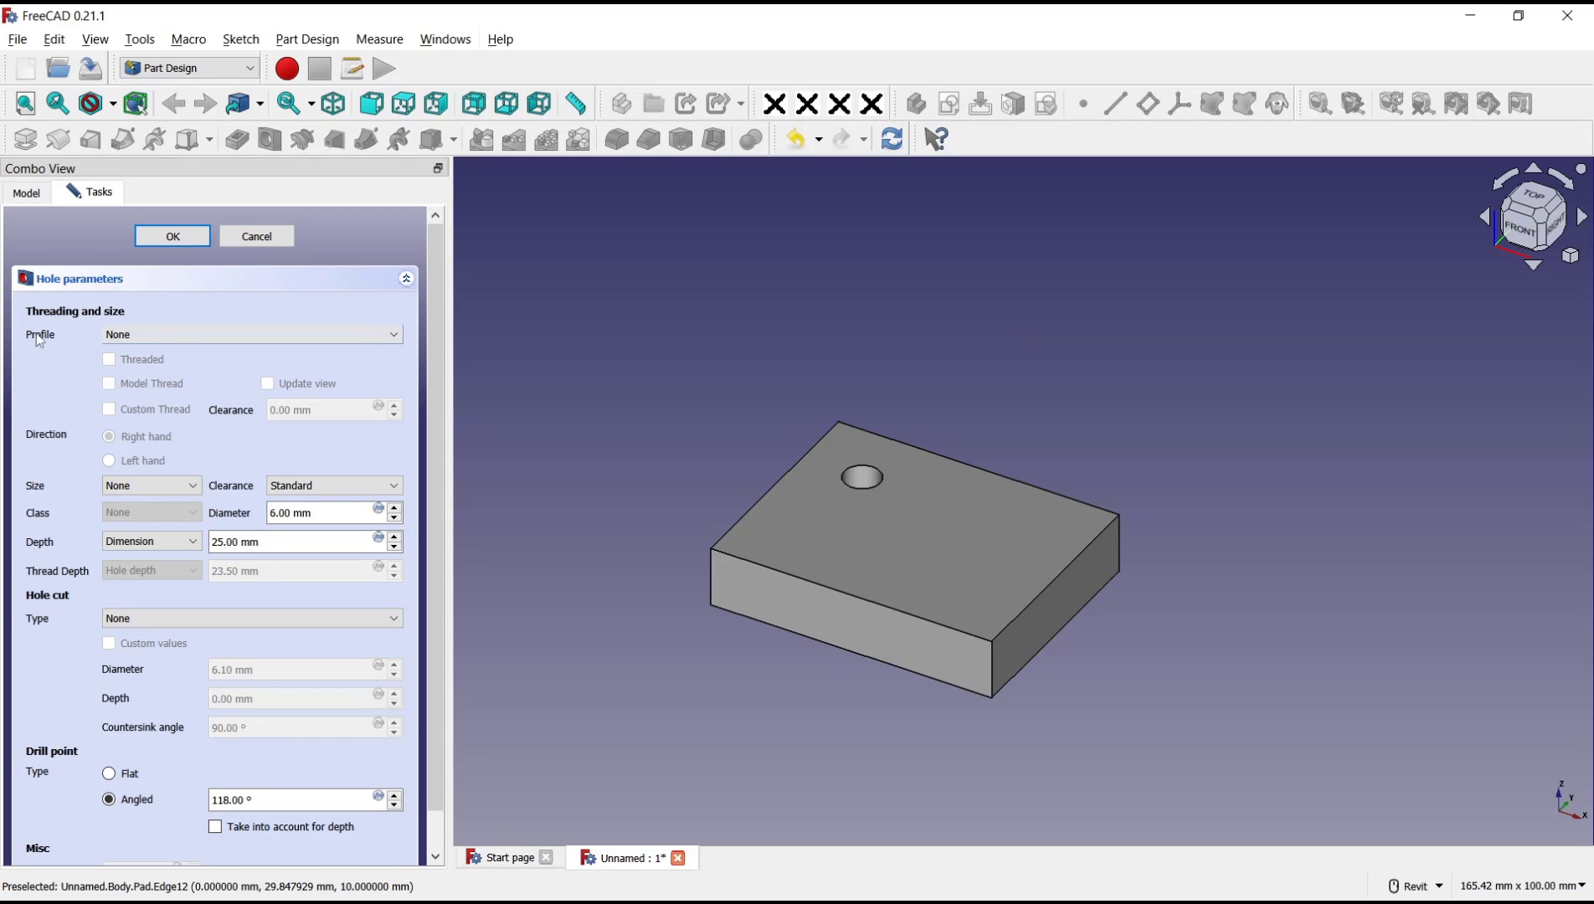
pyautogui.click(249, 333)
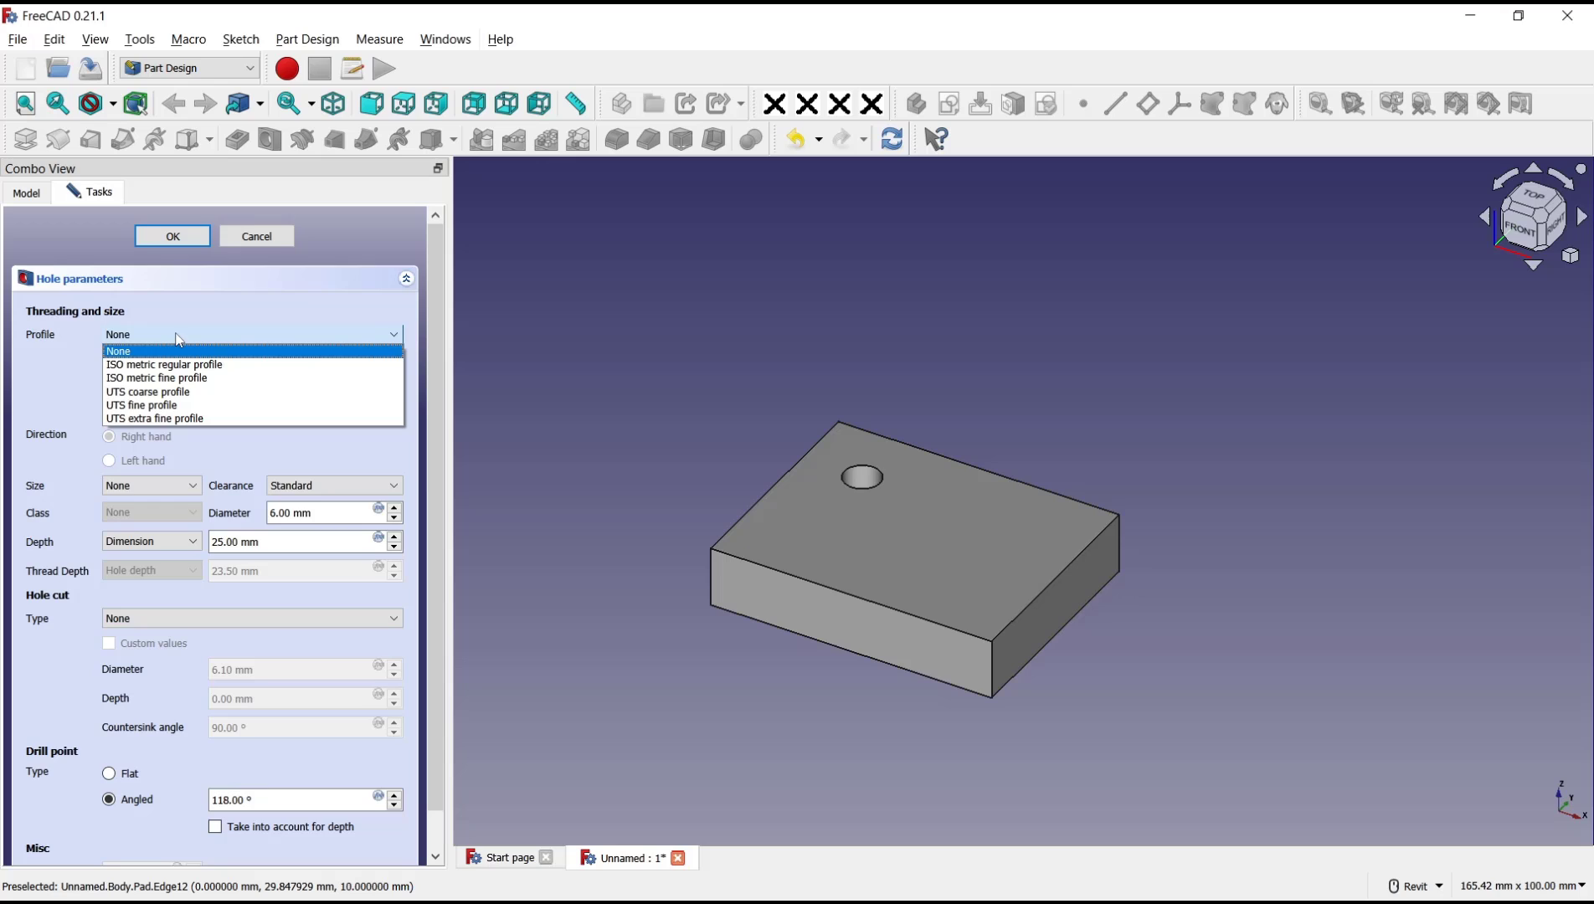
pyautogui.moveTo(164, 363)
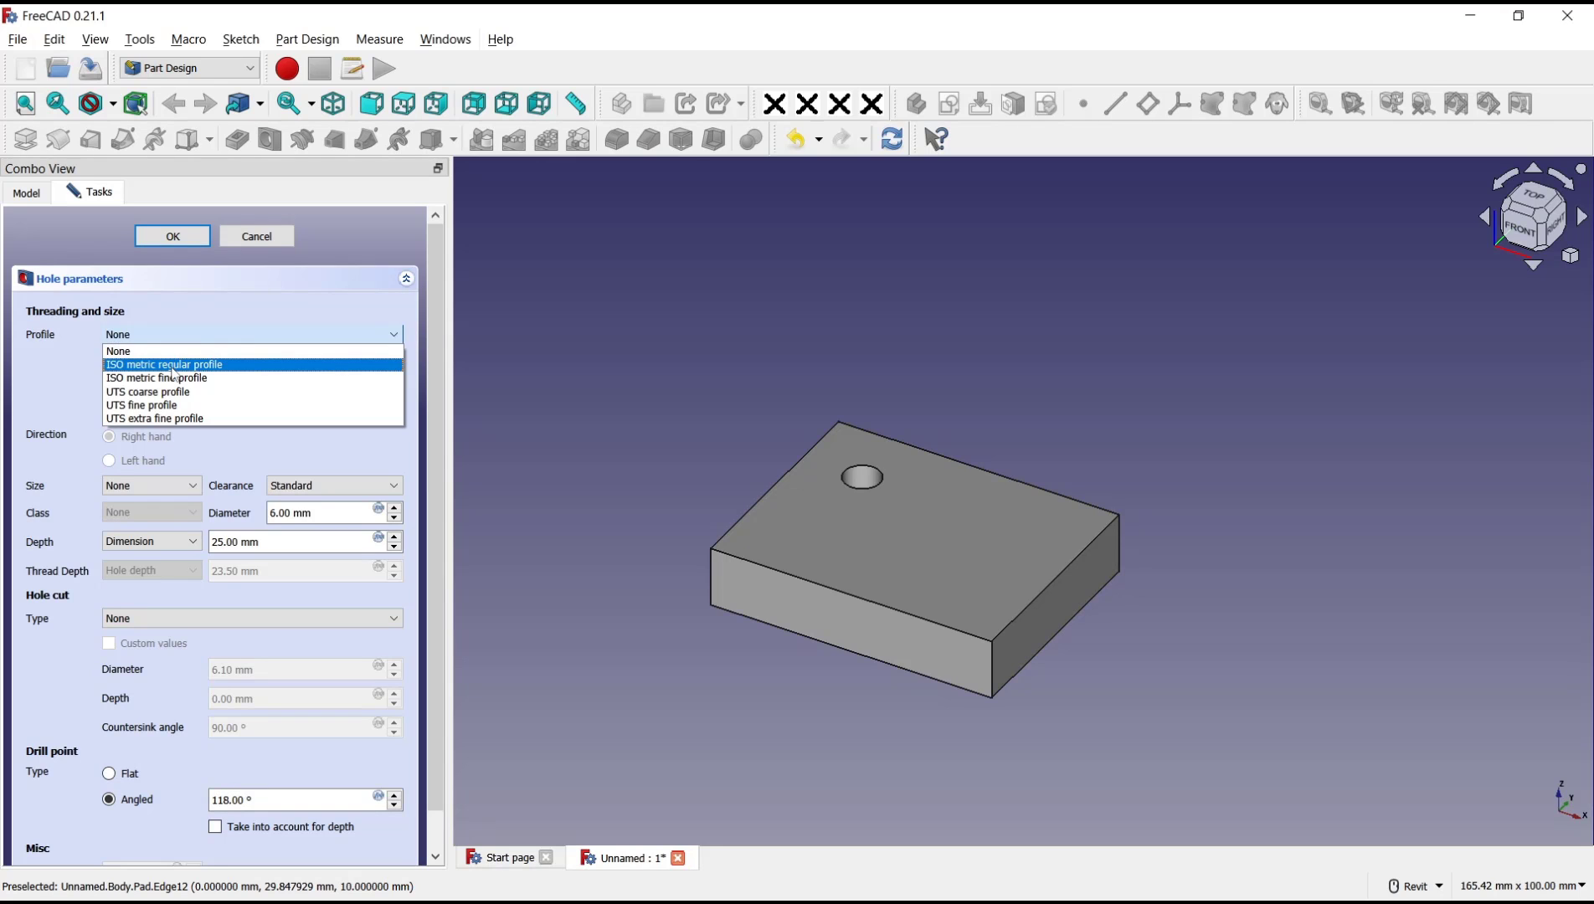
pyautogui.click(164, 363)
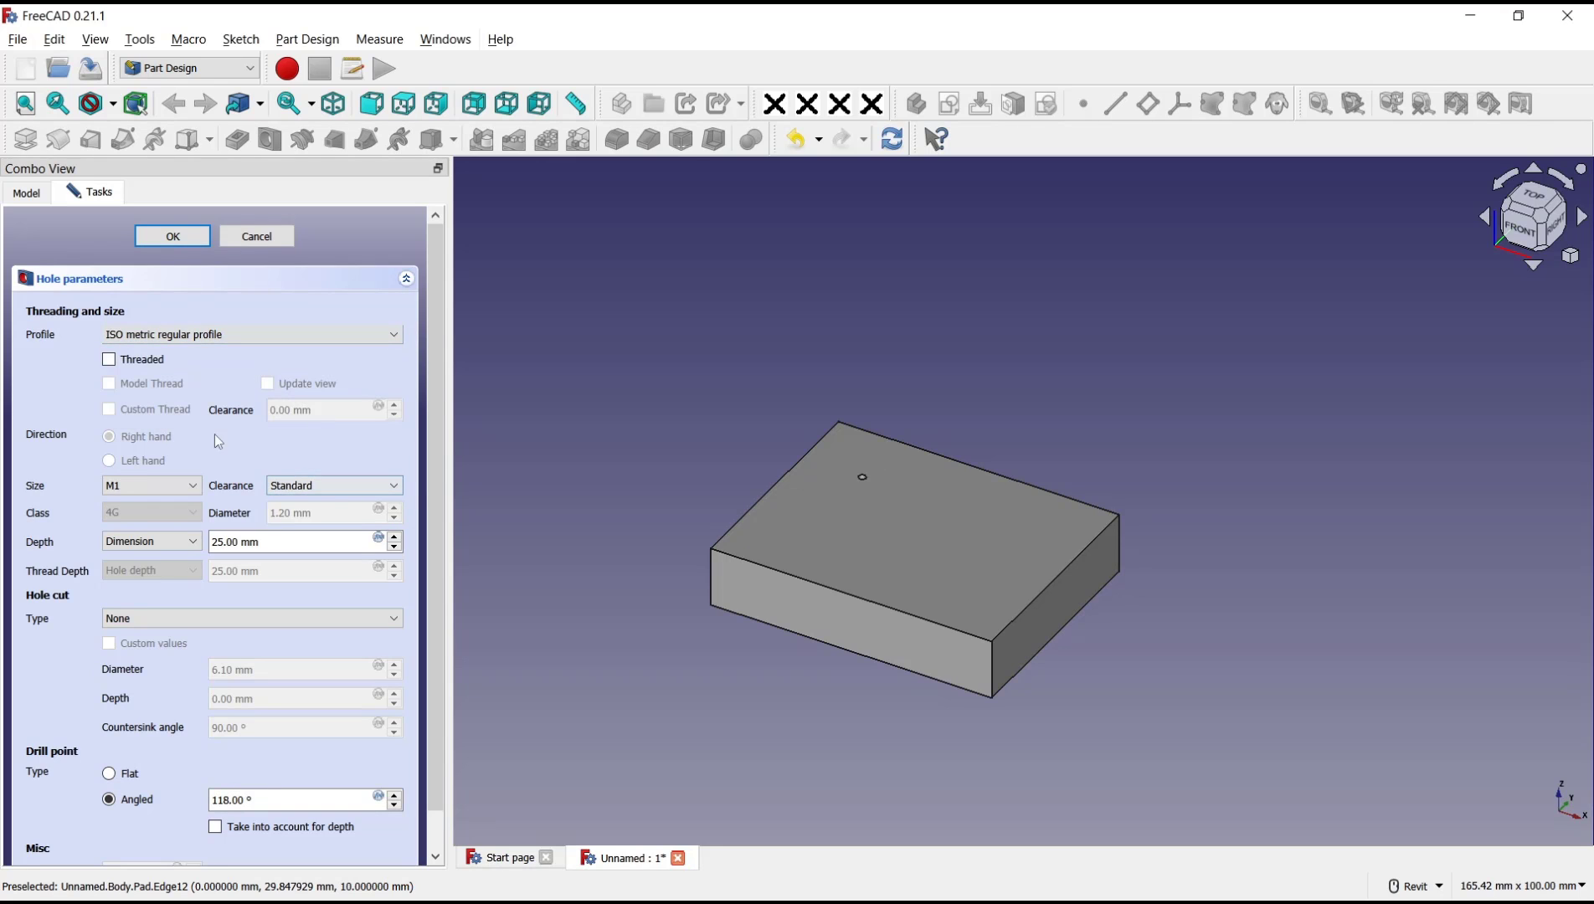
pyautogui.click(109, 358)
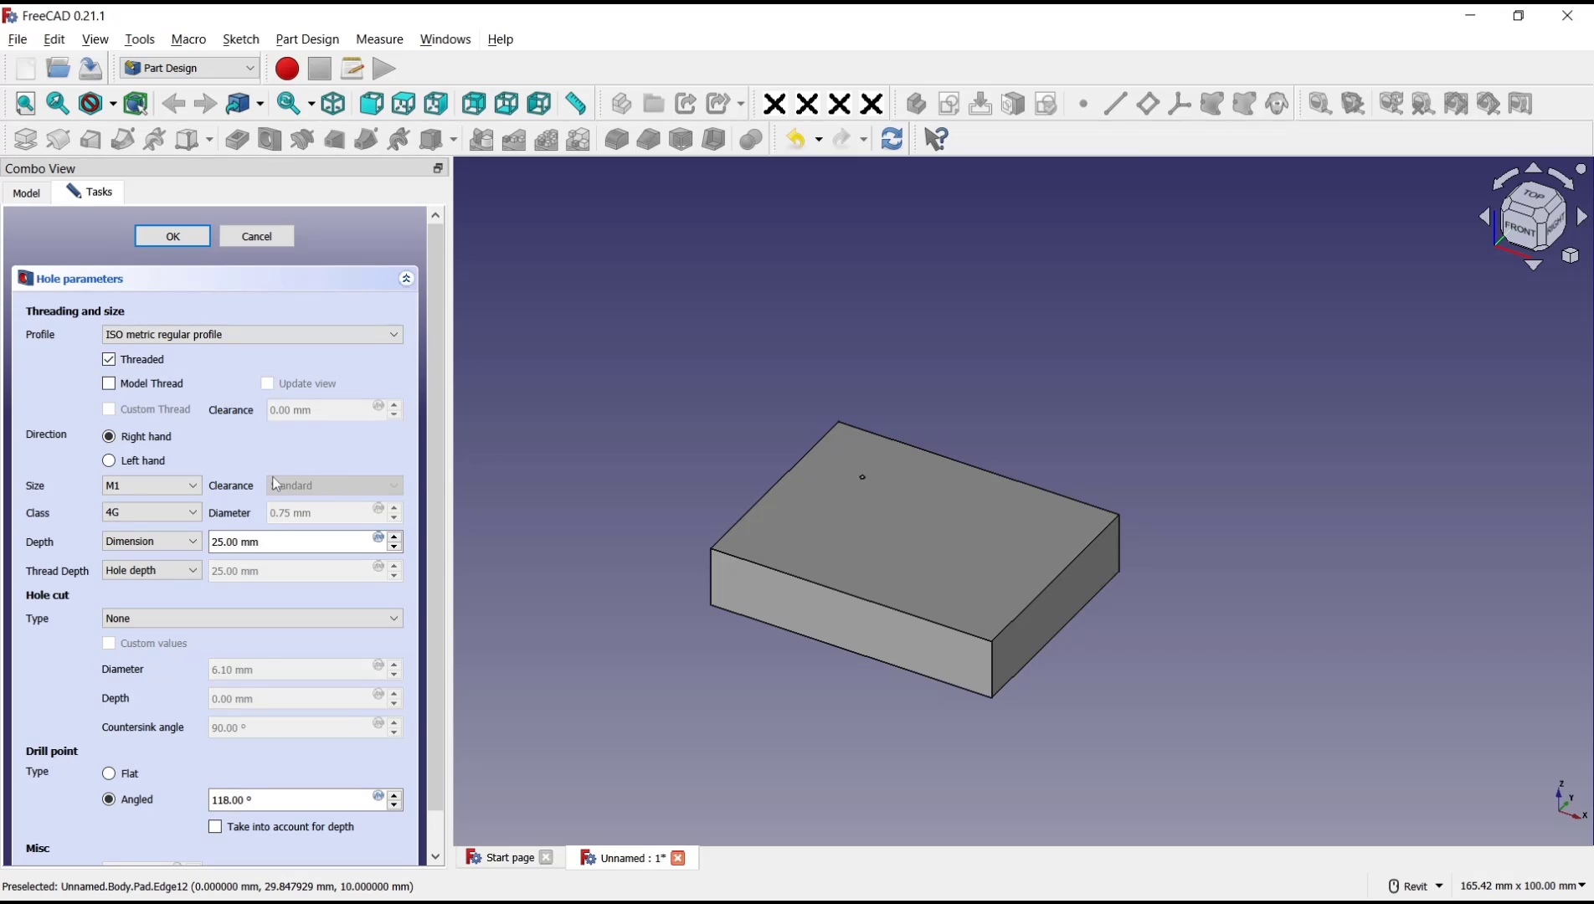
pyautogui.click(109, 384)
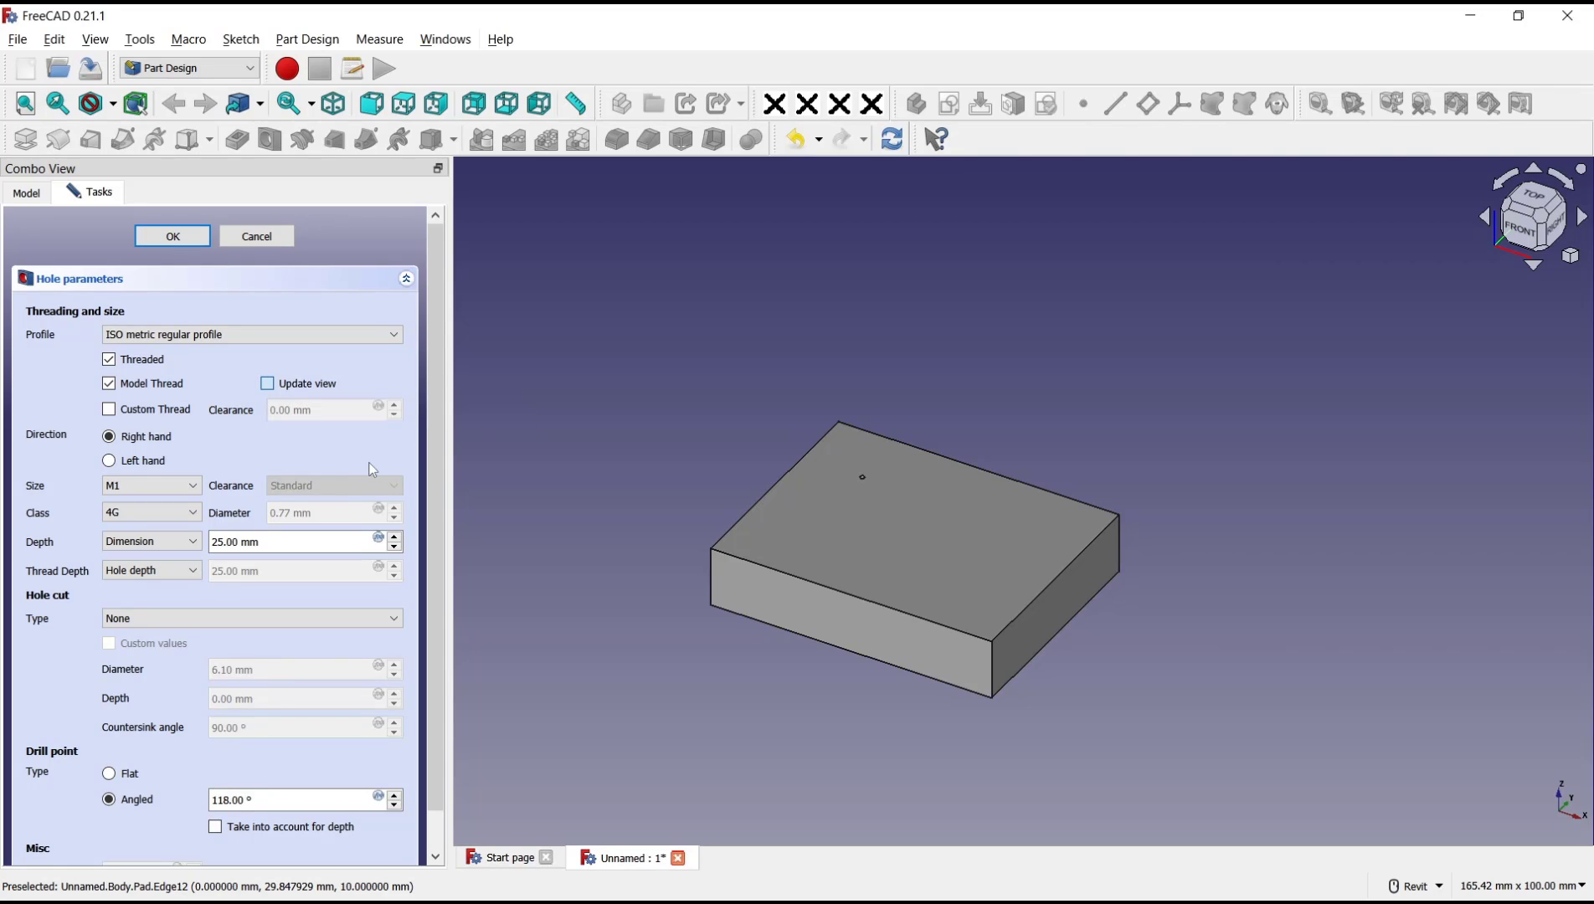
pyautogui.moveTo(885, 486)
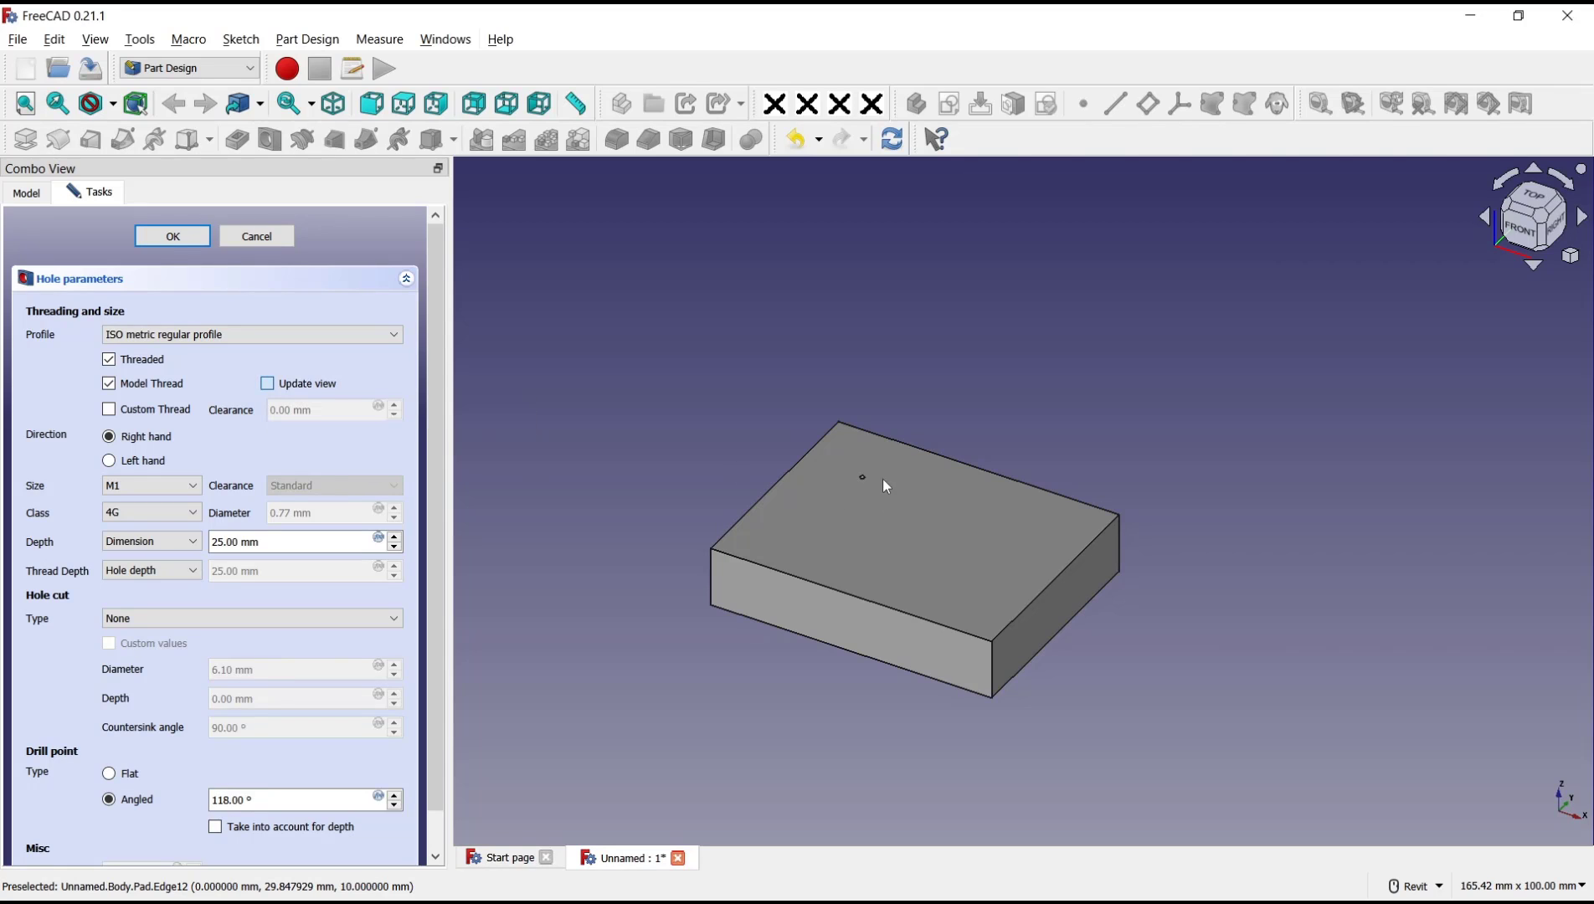
pyautogui.moveTo(839, 470)
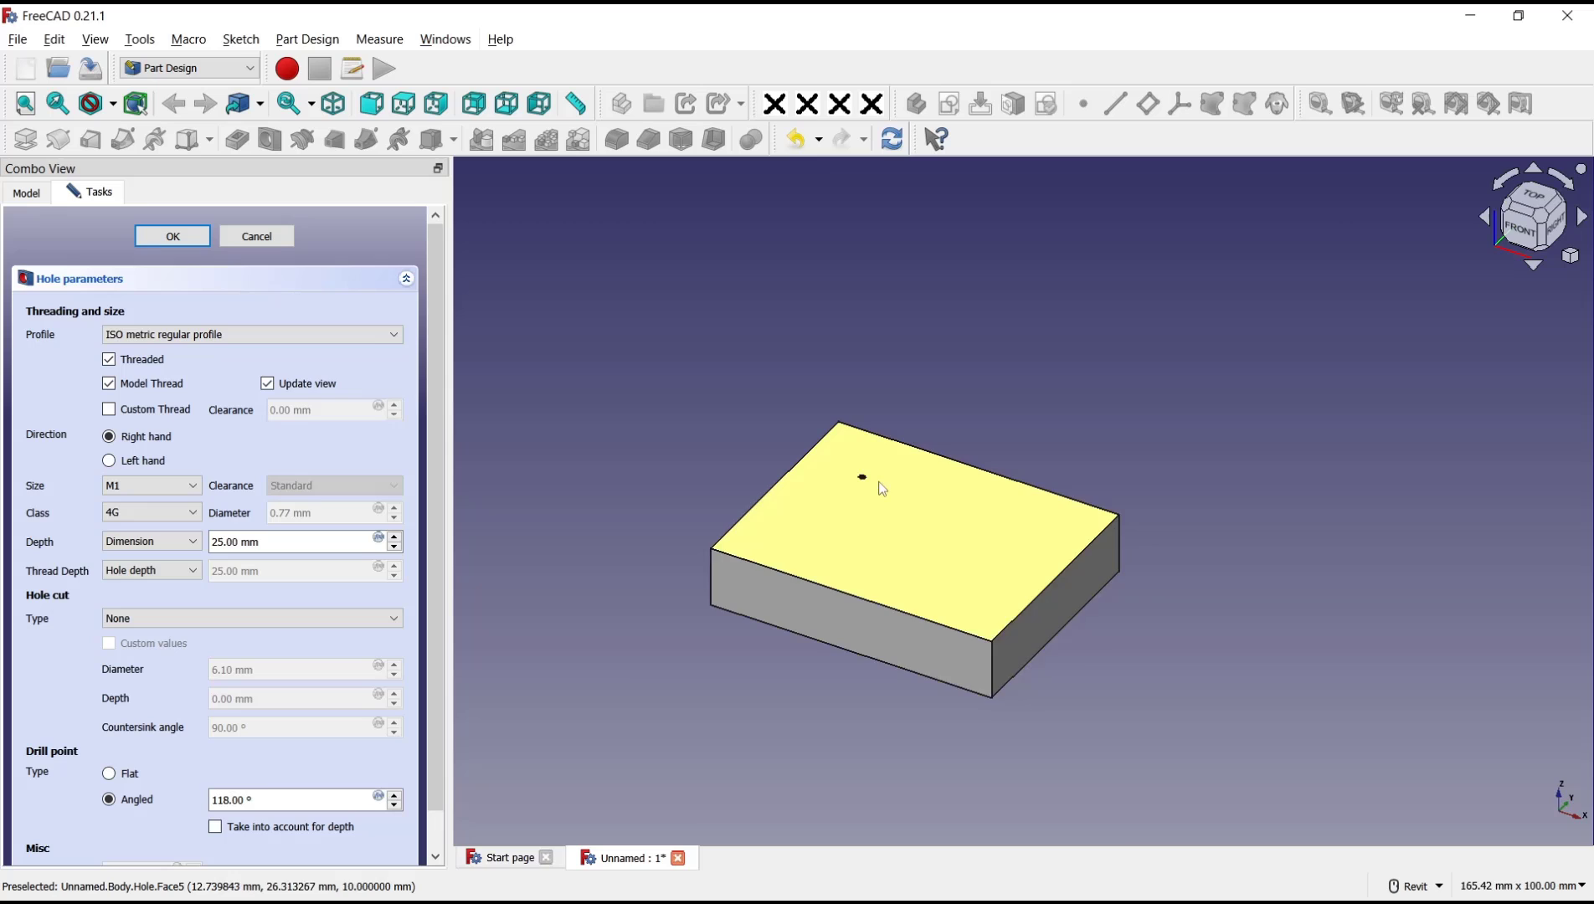
# Scroll the Hole parameters panel to reach the thread options
pyautogui.scroll(3)
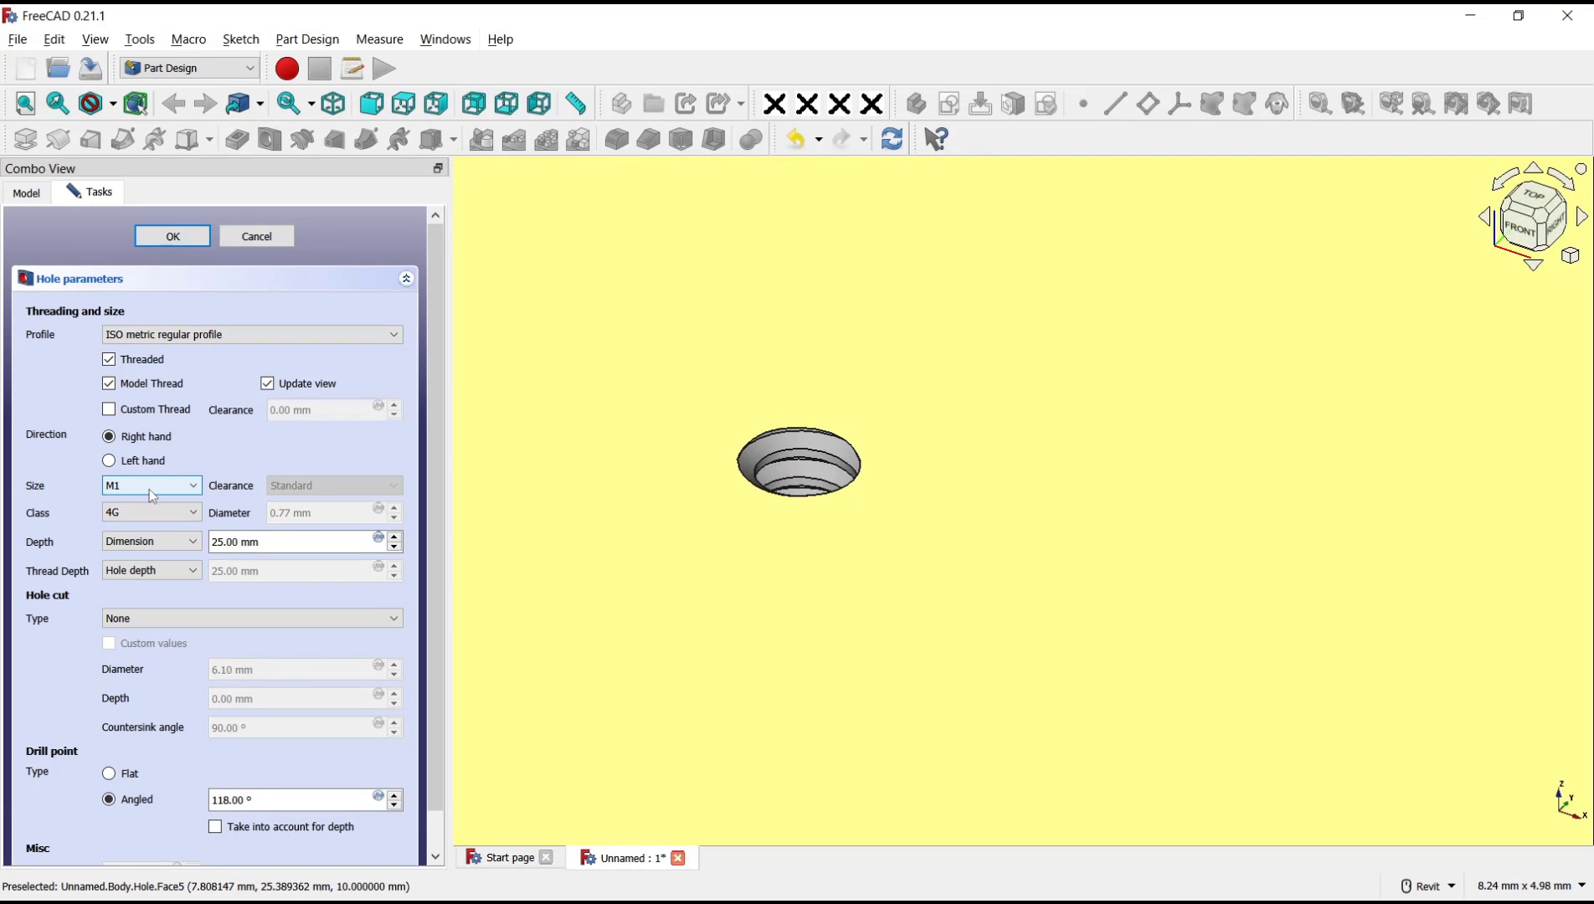
# Change the threaded hole size from M1 to M6
pyautogui.click(151, 486)
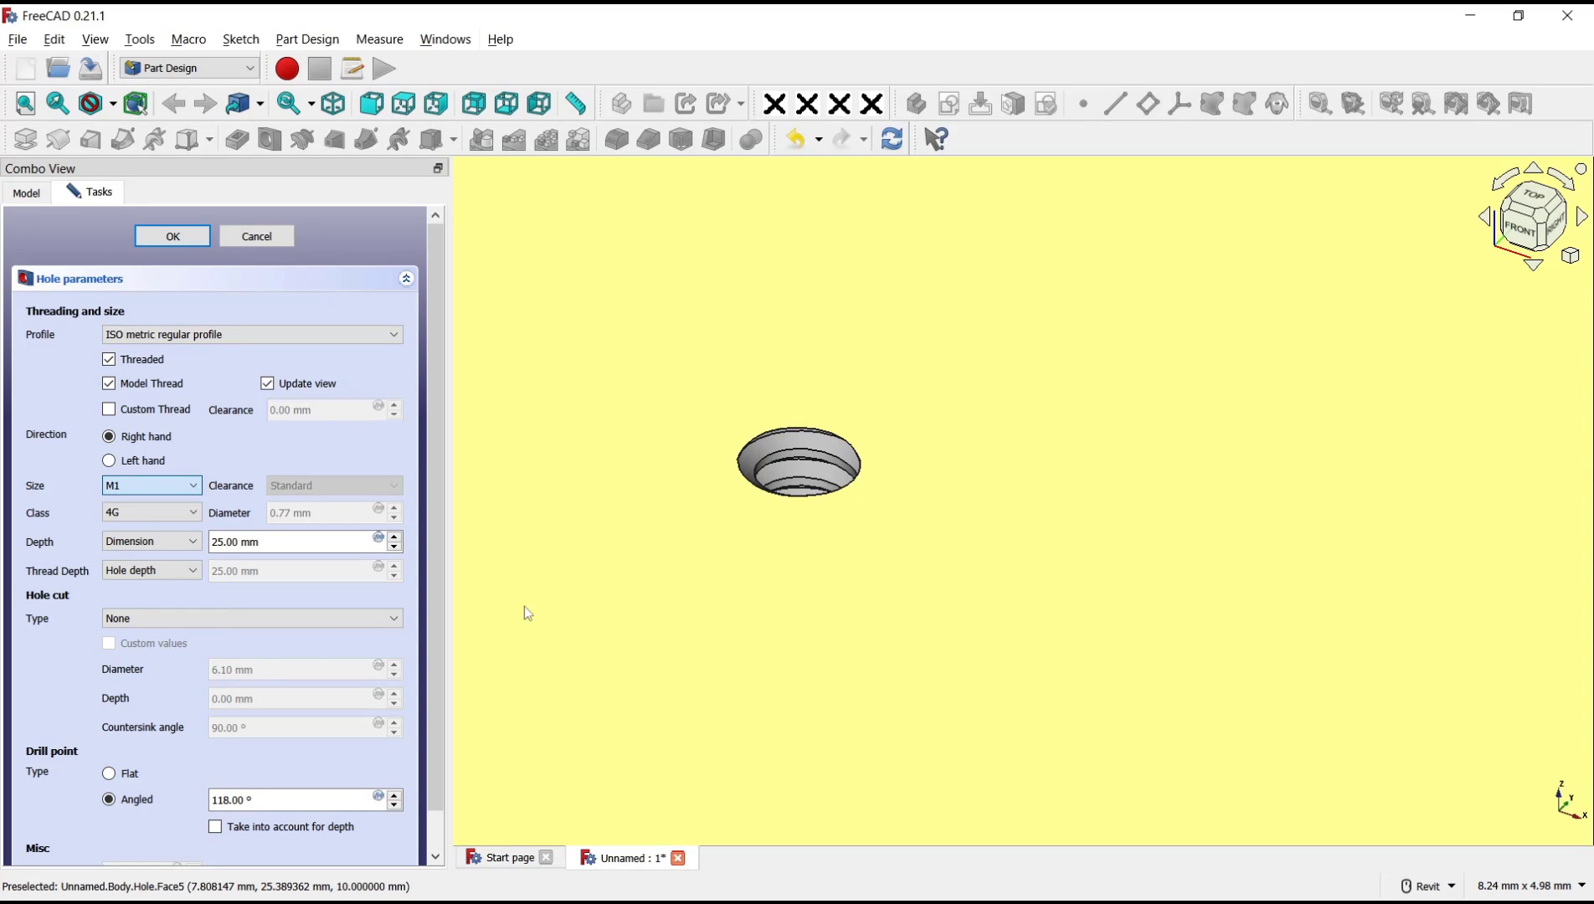
pyautogui.click(150, 486)
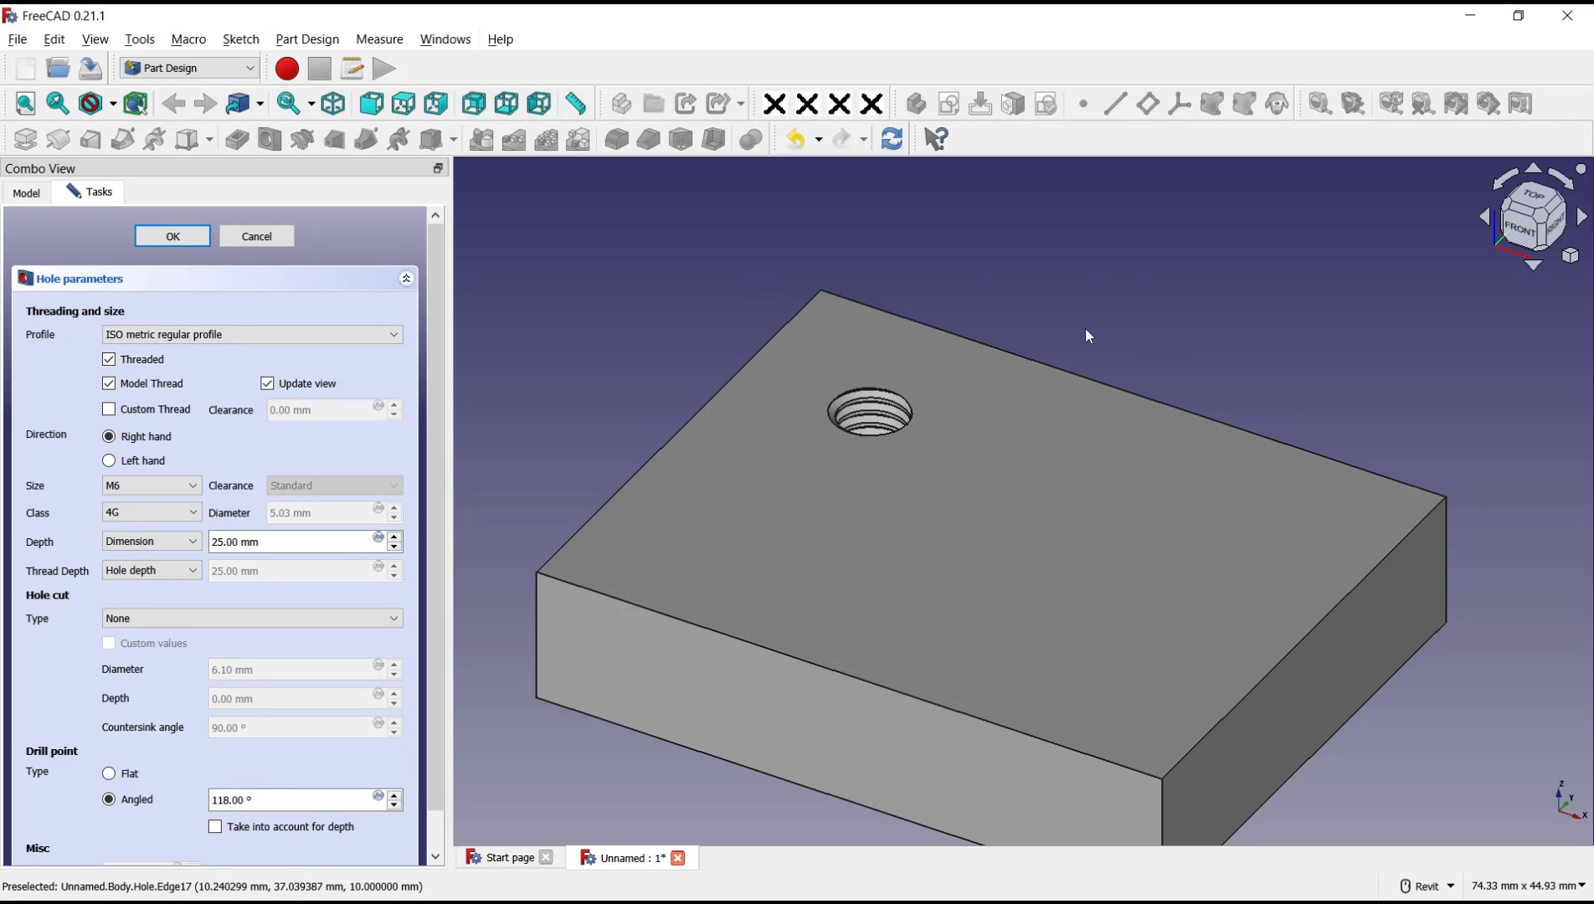
pyautogui.moveTo(1025, 332)
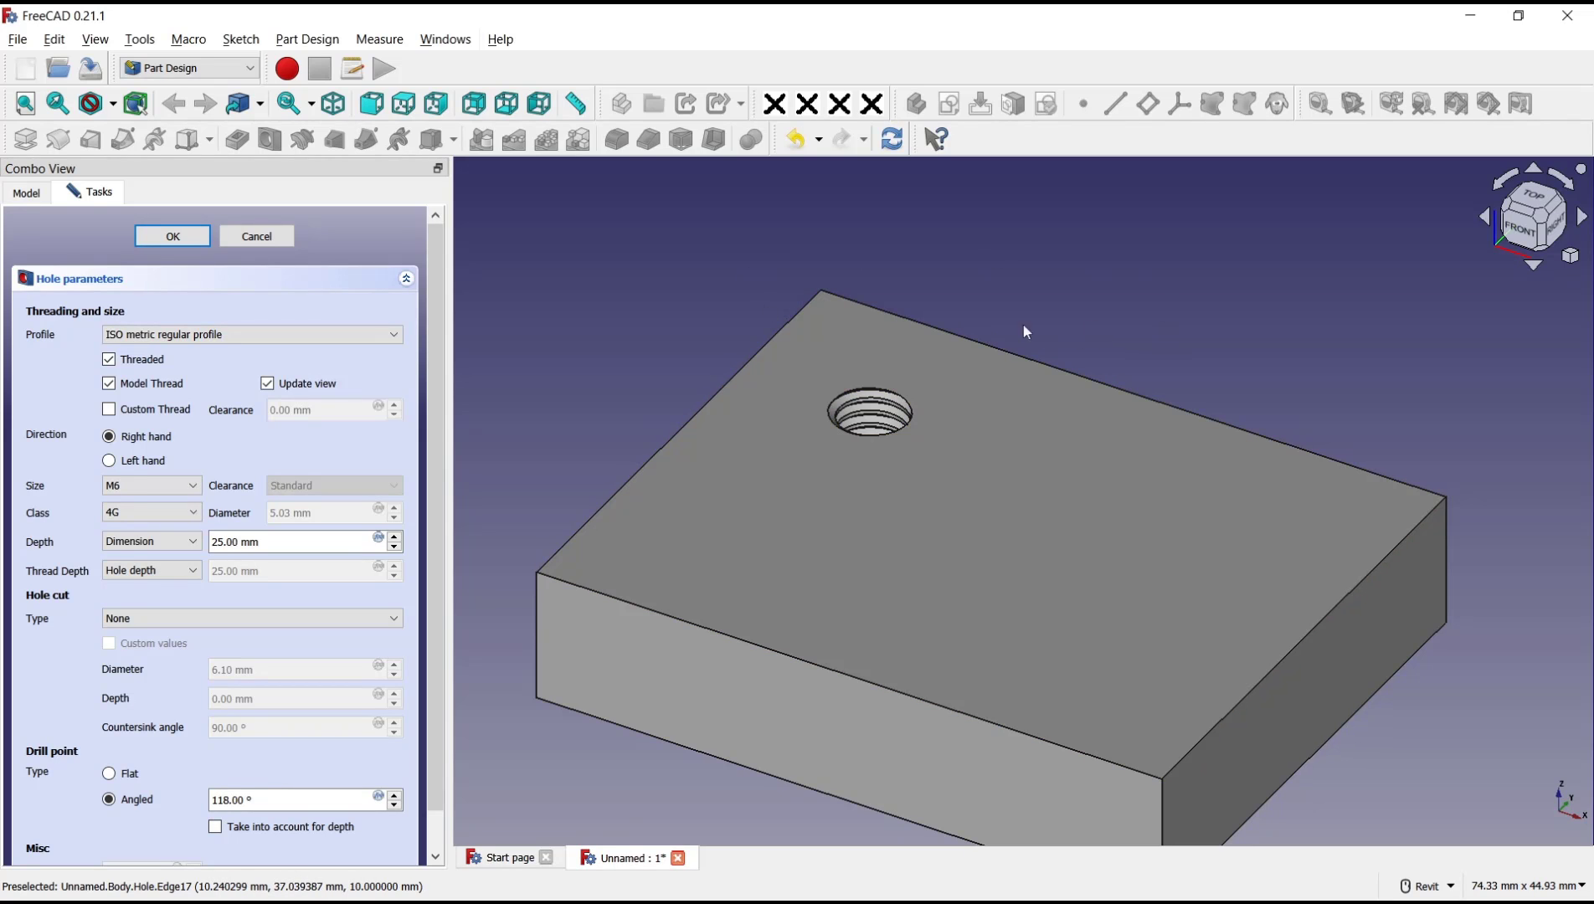
pyautogui.moveTo(1068, 329)
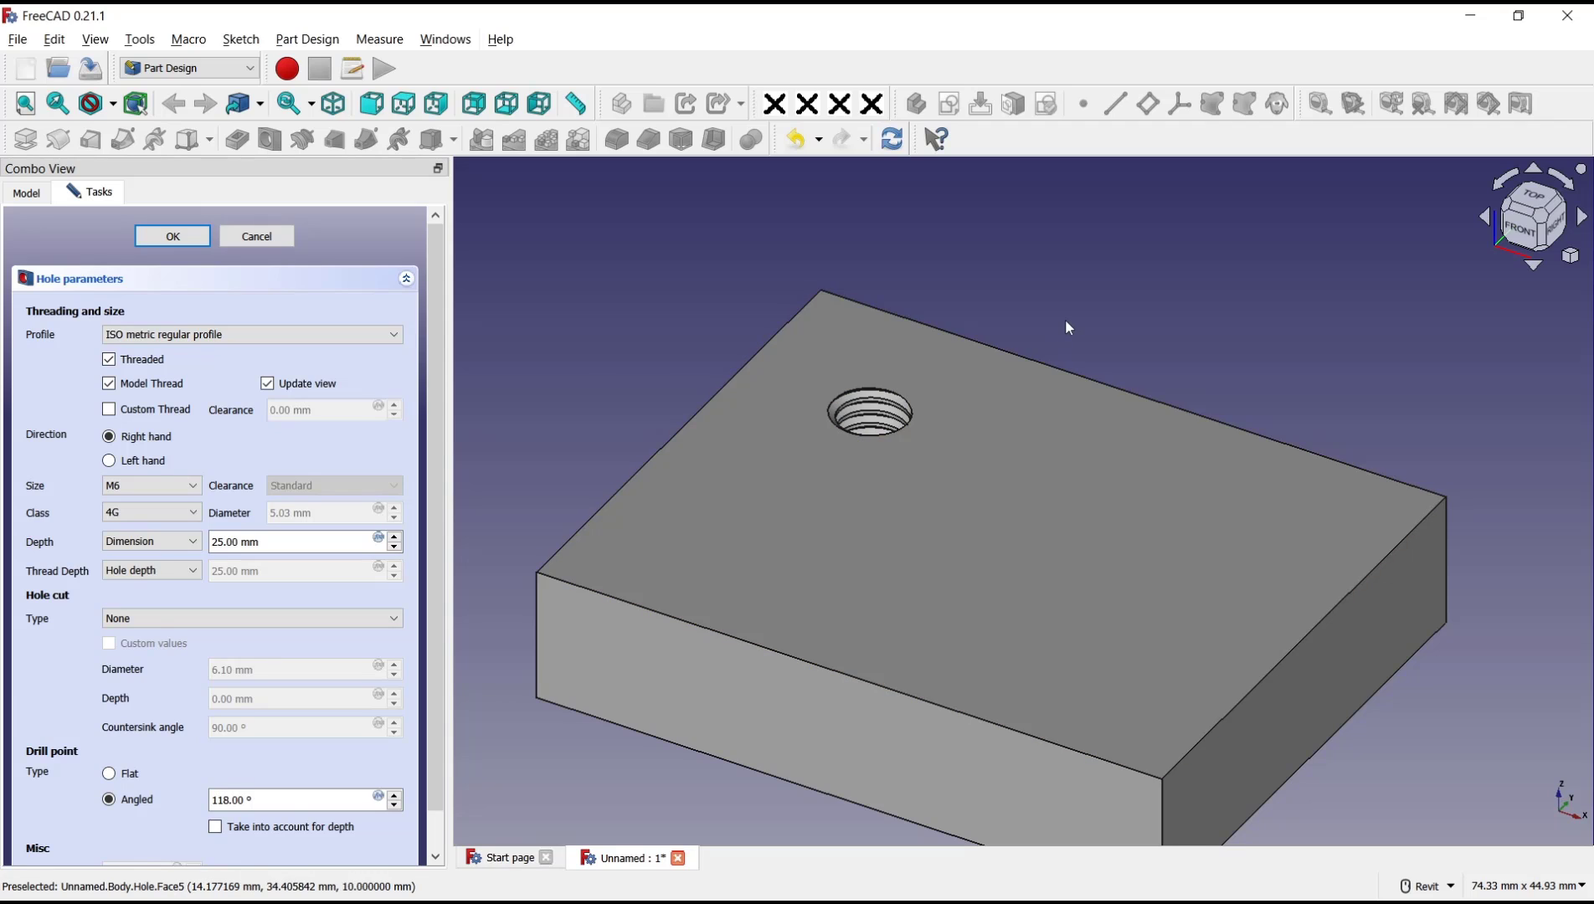